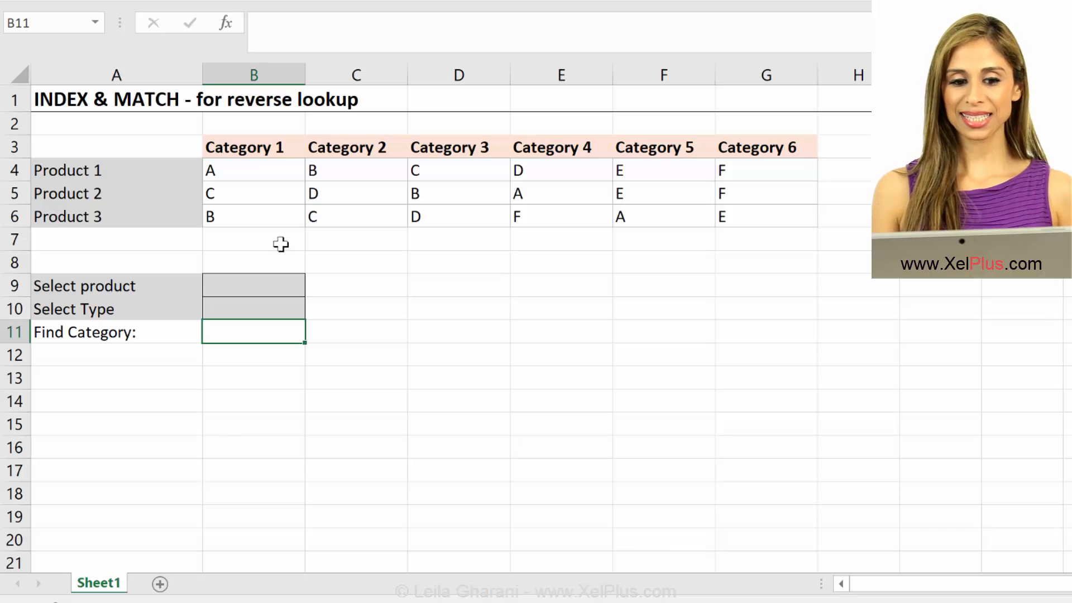
mouse_move(264, 160)
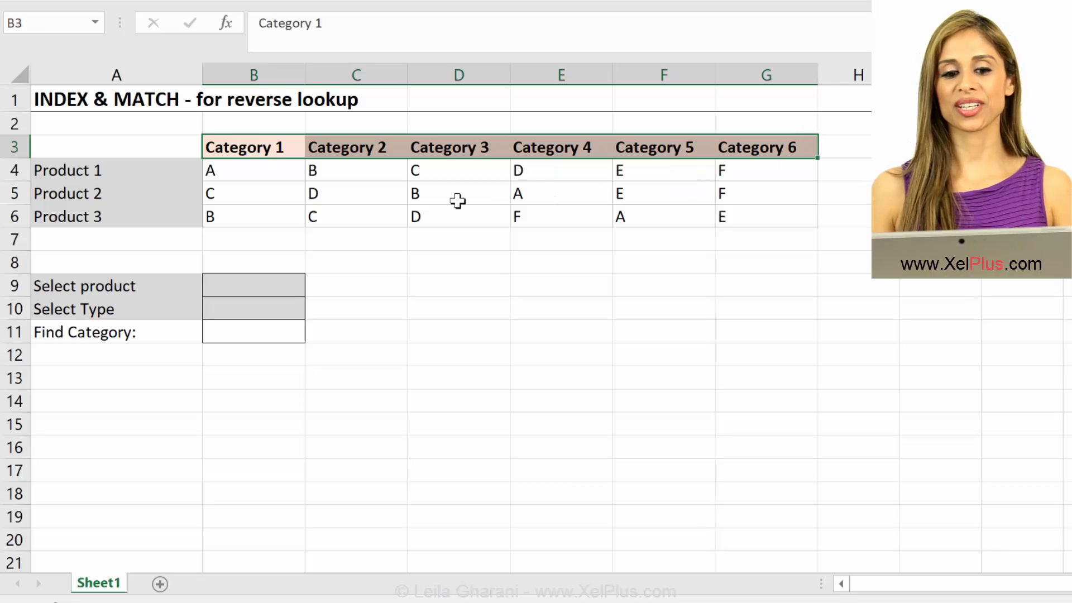
Review the product table: category headers and the type-D entries for Products 1, 2 and 3
click(355, 193)
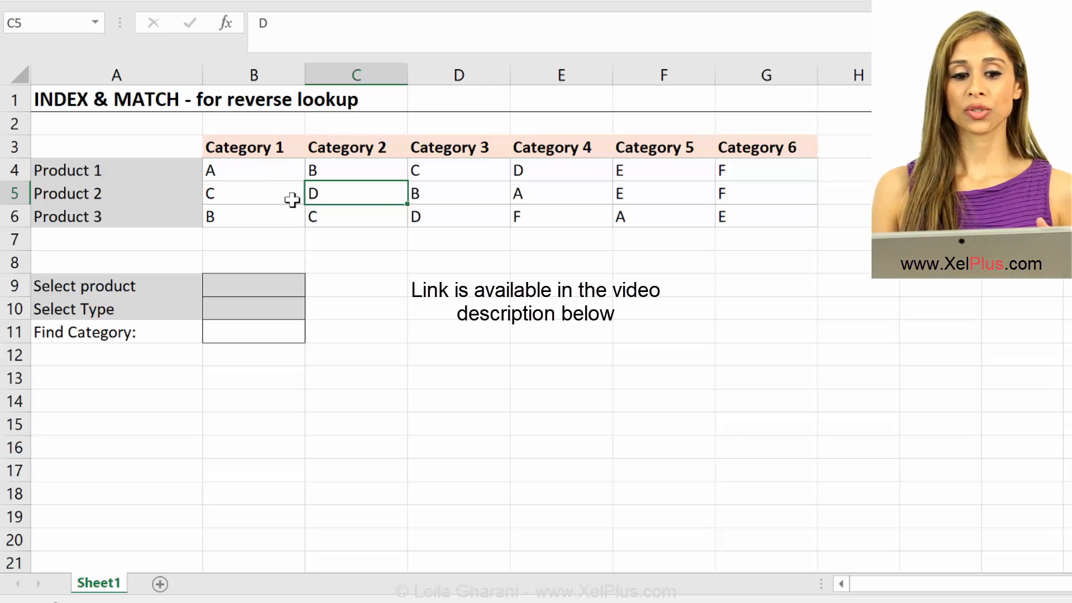
mouse_move(370, 207)
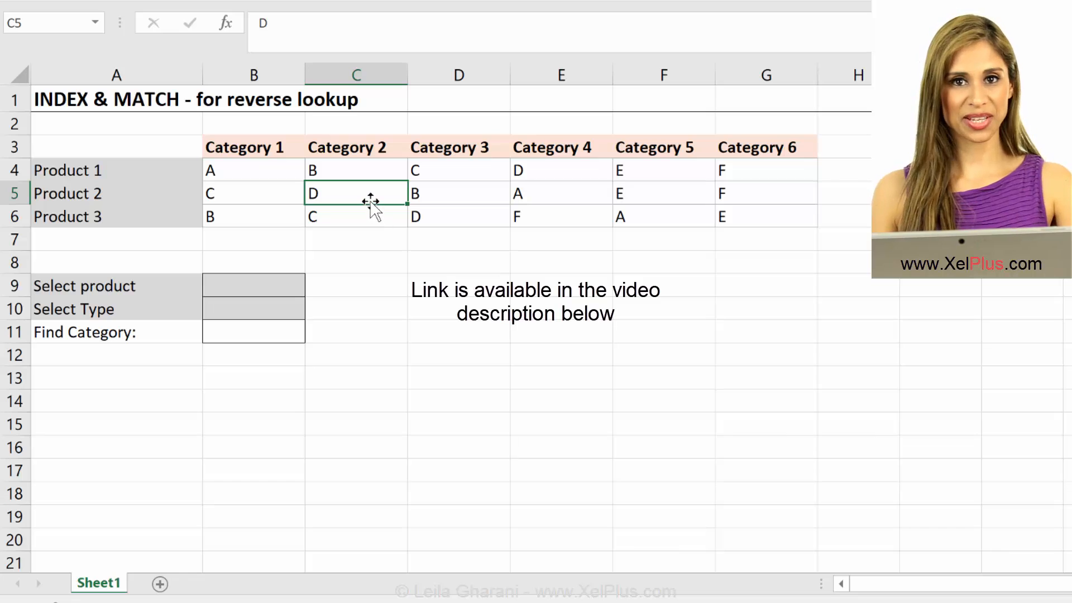
click(355, 146)
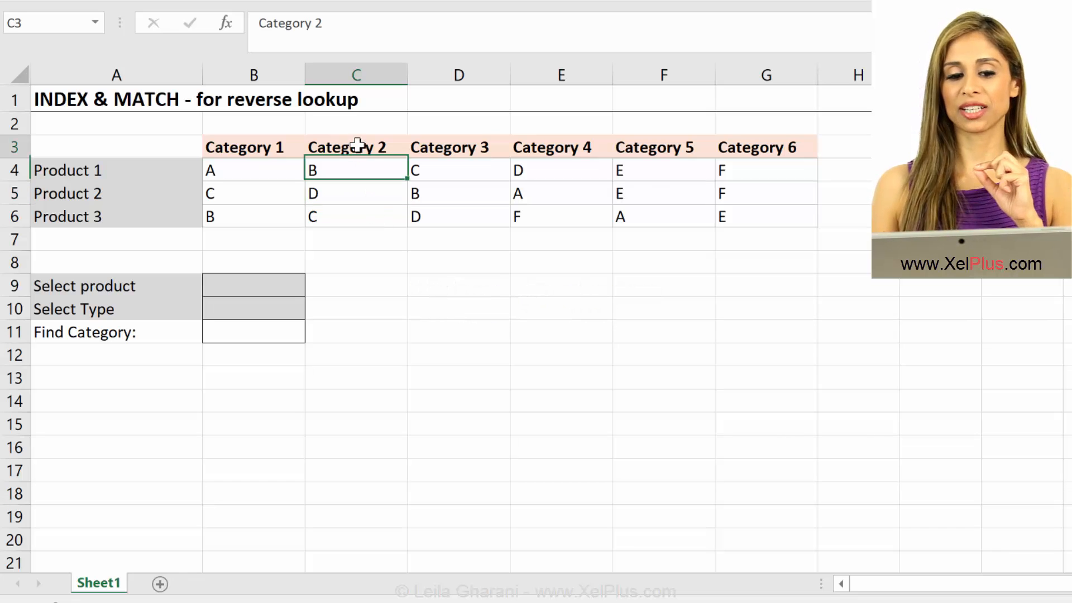
click(106, 193)
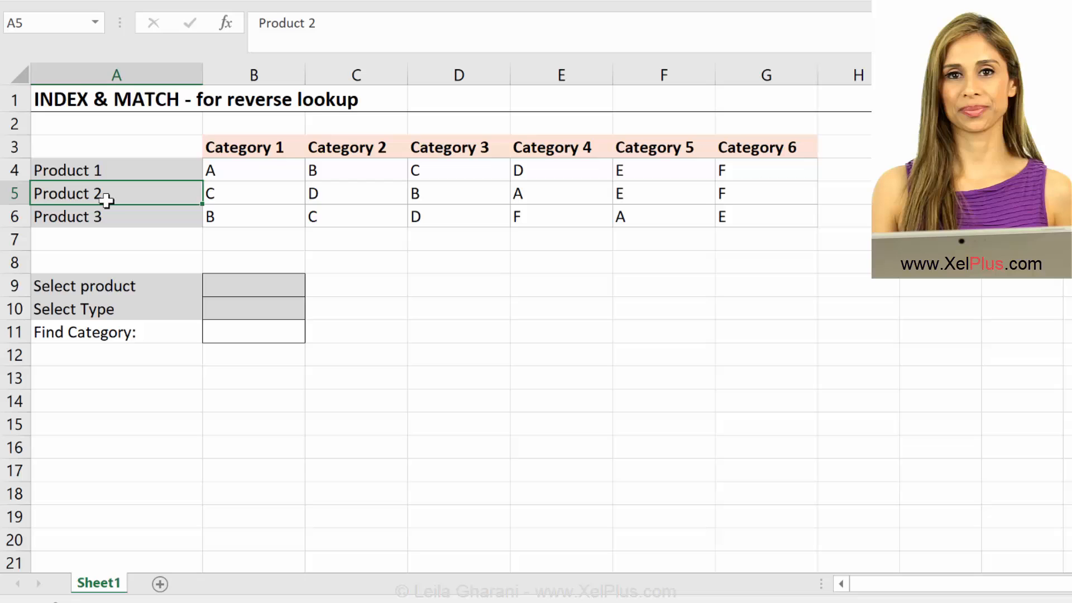
mouse_move(340, 194)
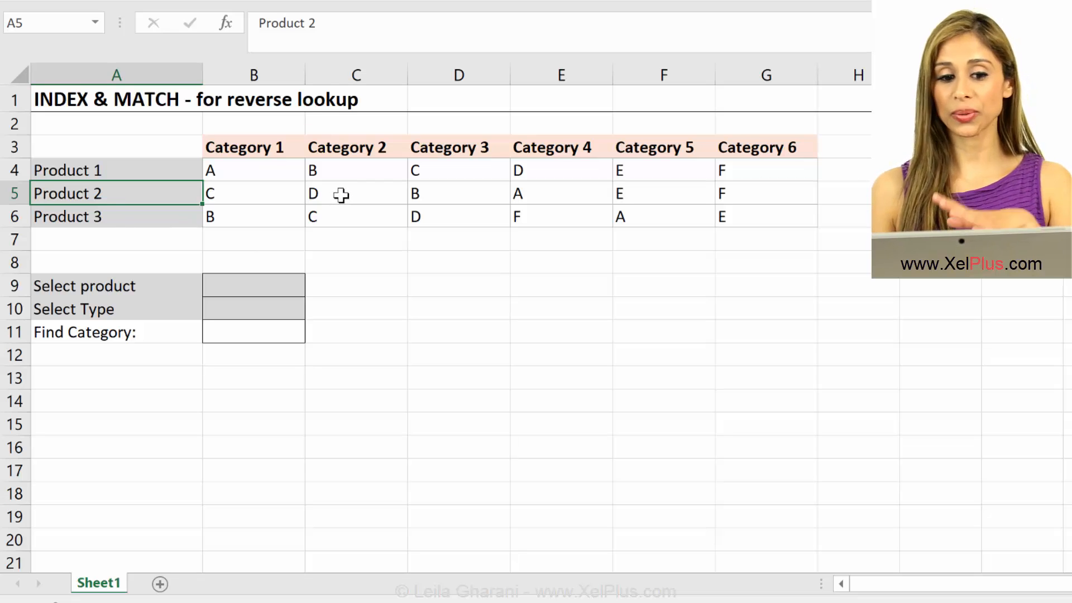
click(355, 194)
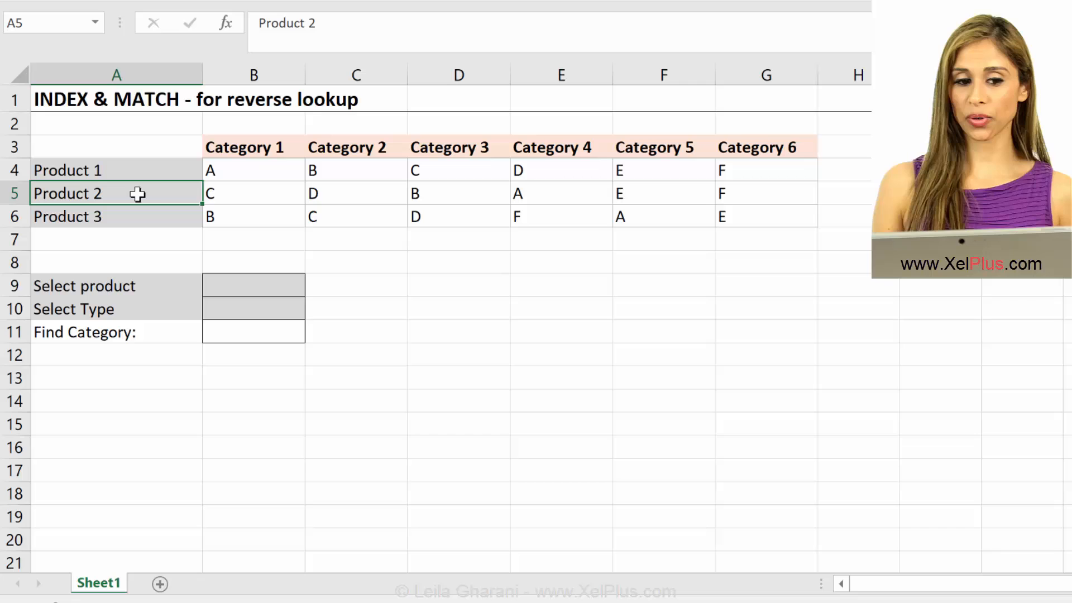
click(355, 147)
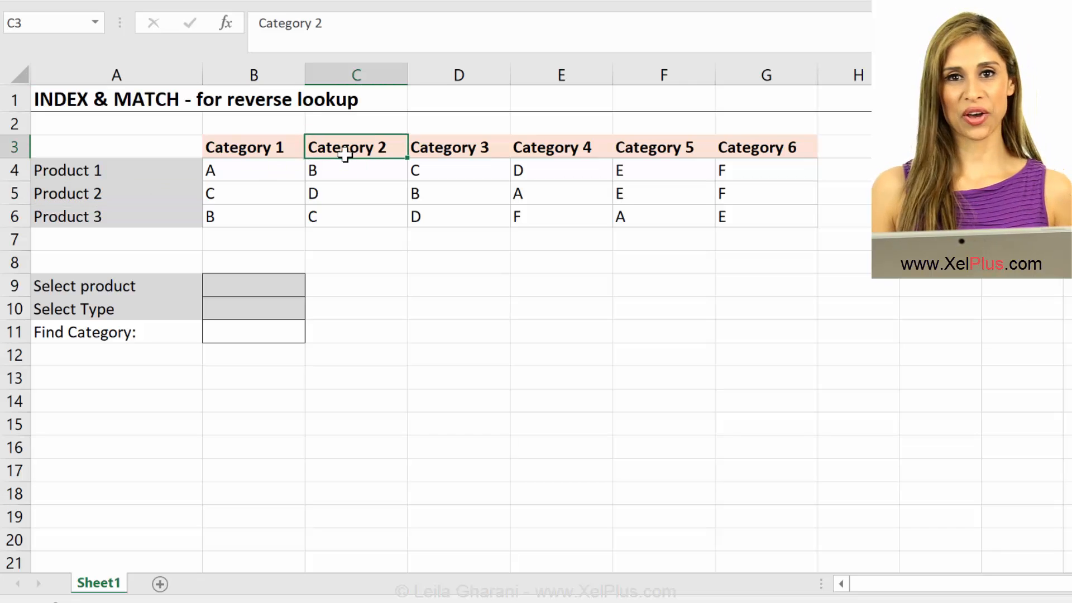
mouse_move(496, 206)
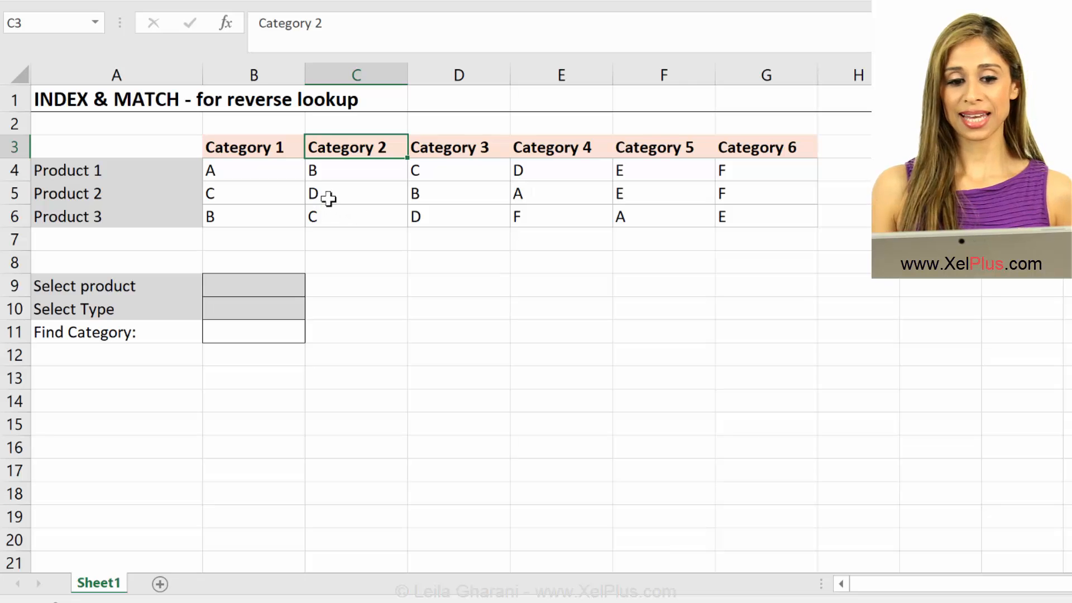
click(355, 193)
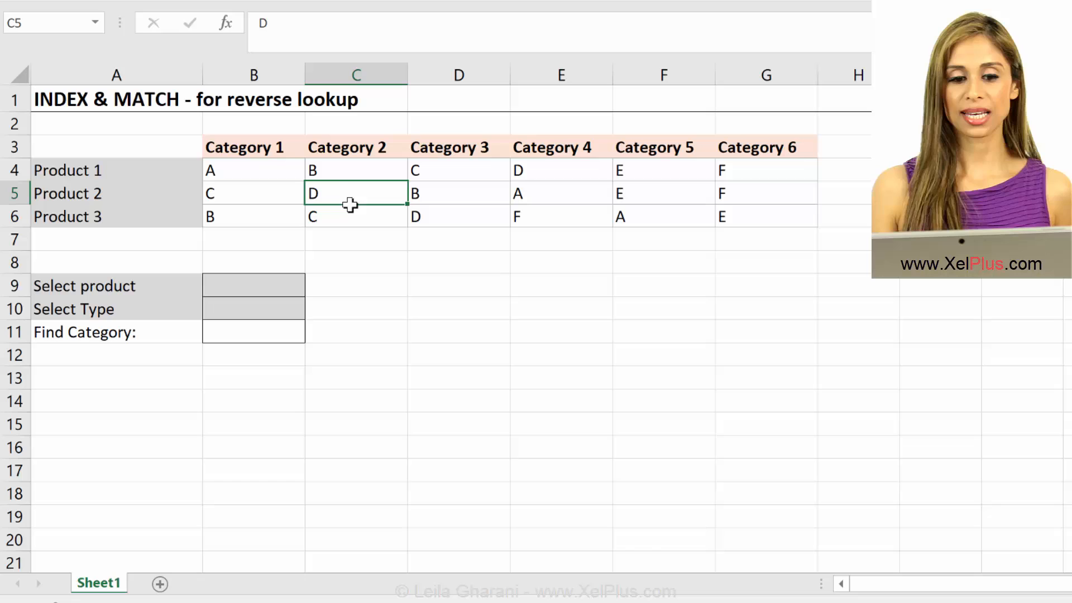
click(457, 215)
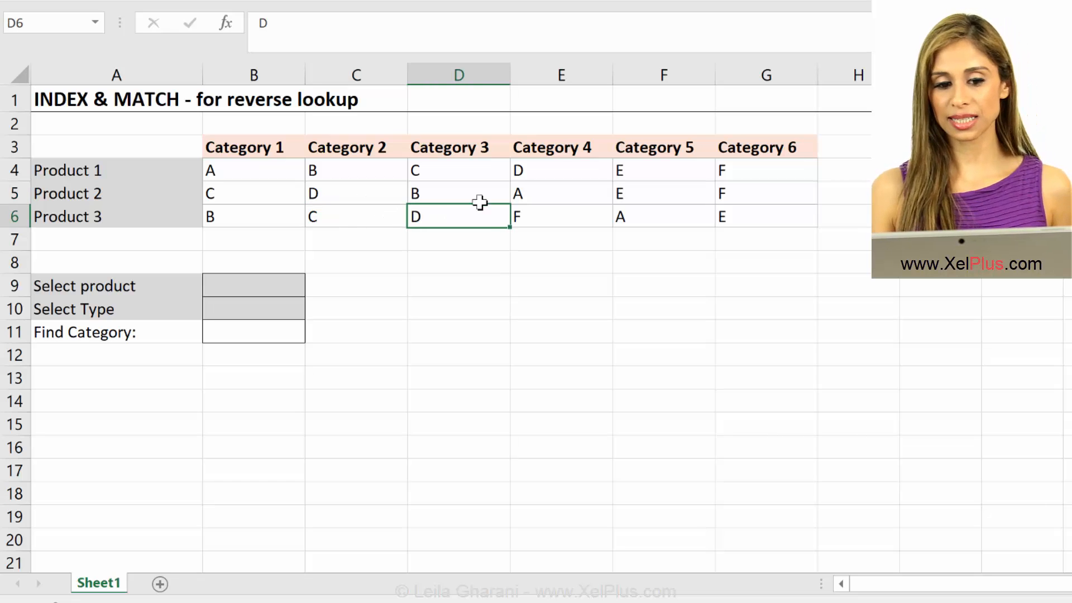
click(560, 170)
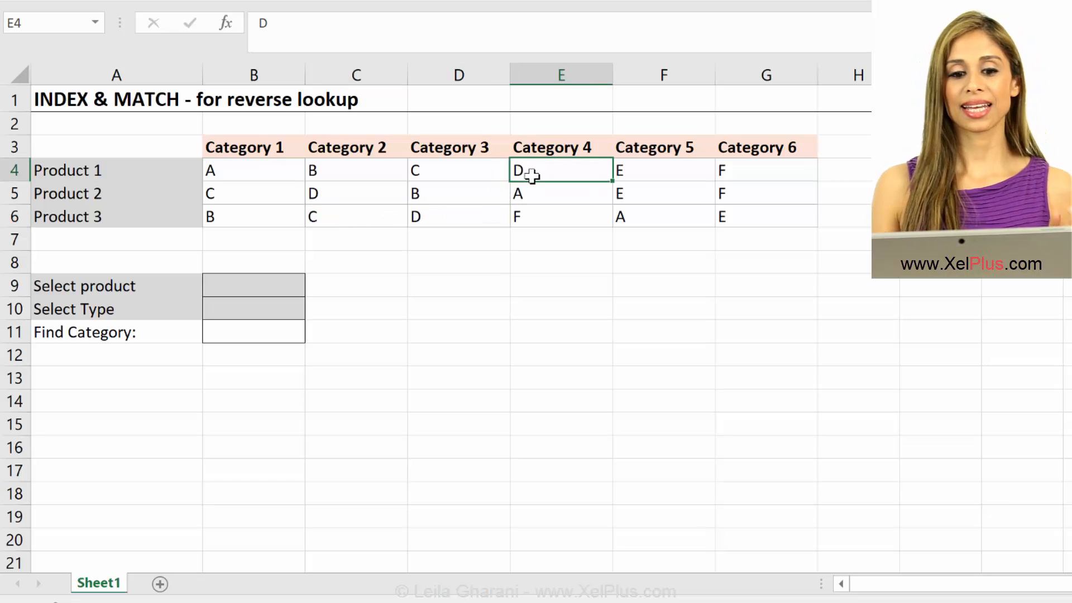
mouse_move(81, 170)
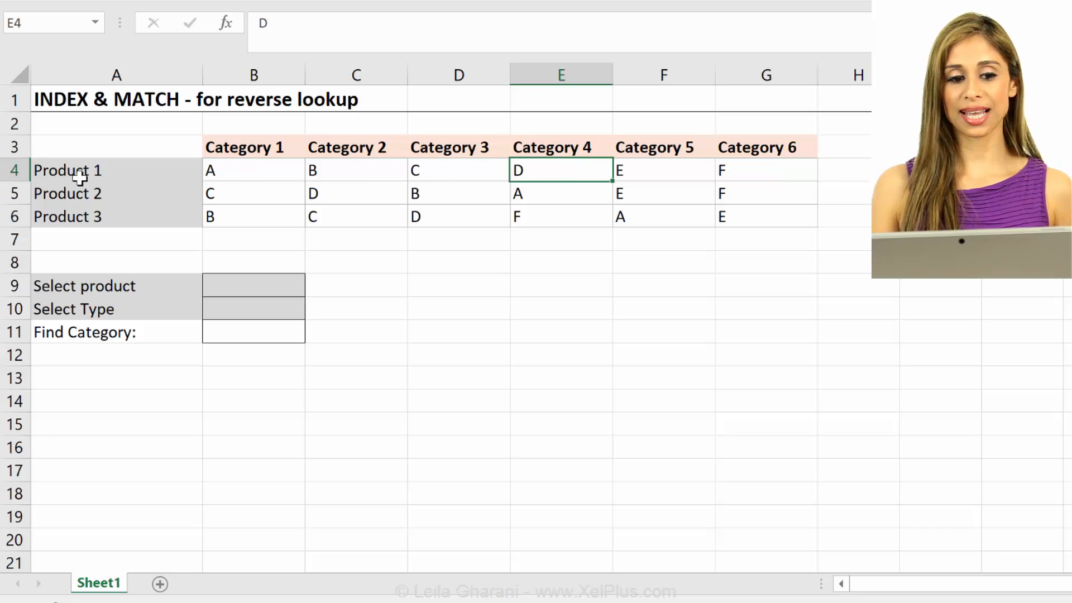
click(560, 147)
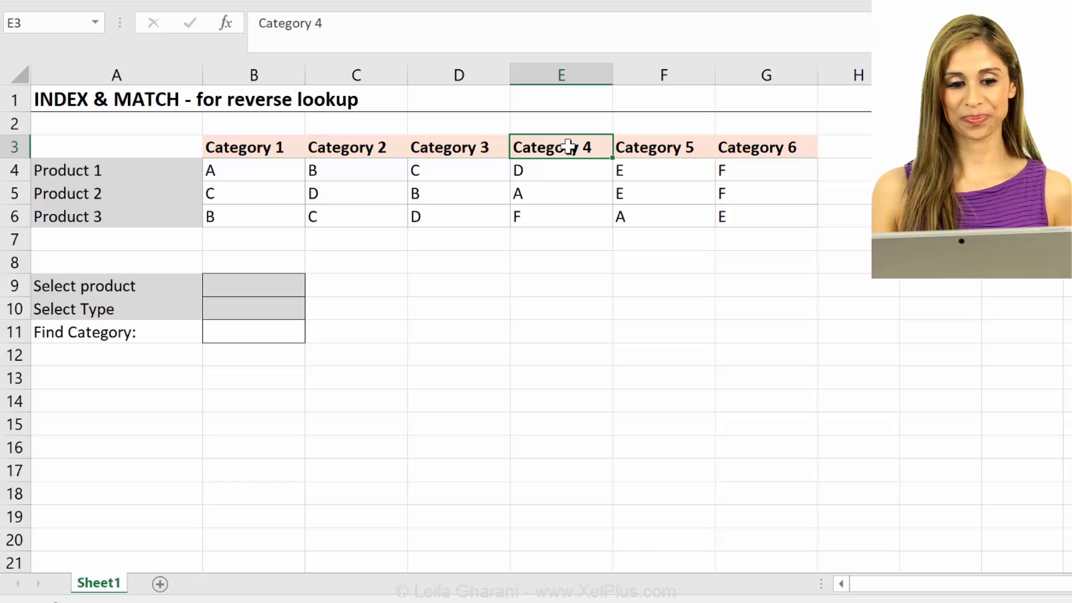
Give the Select product cell B9 a list validation of the product names and try the dropdown
click(253, 263)
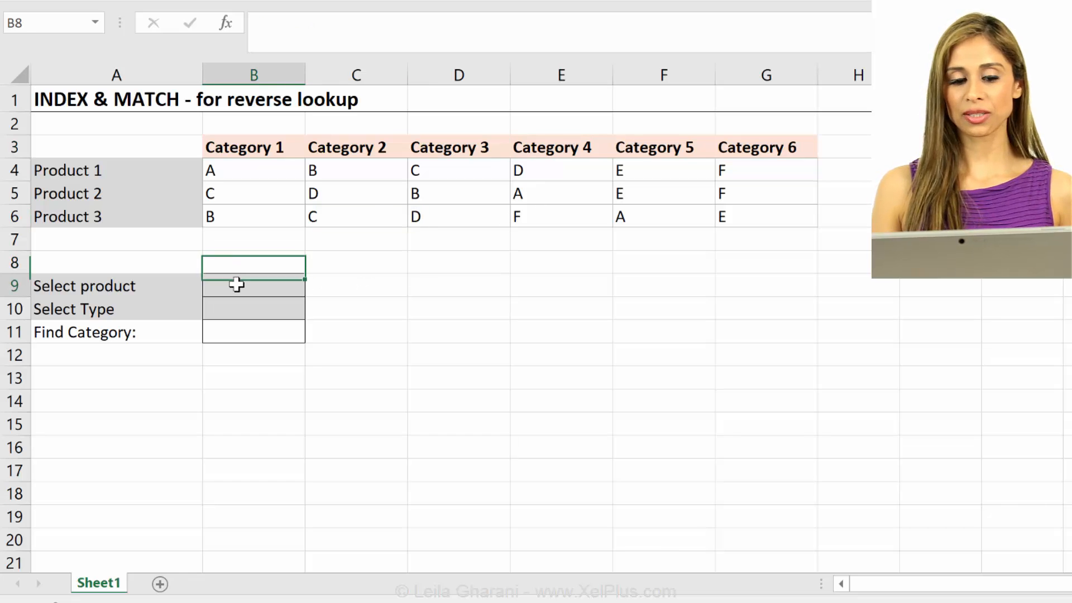
click(253, 286)
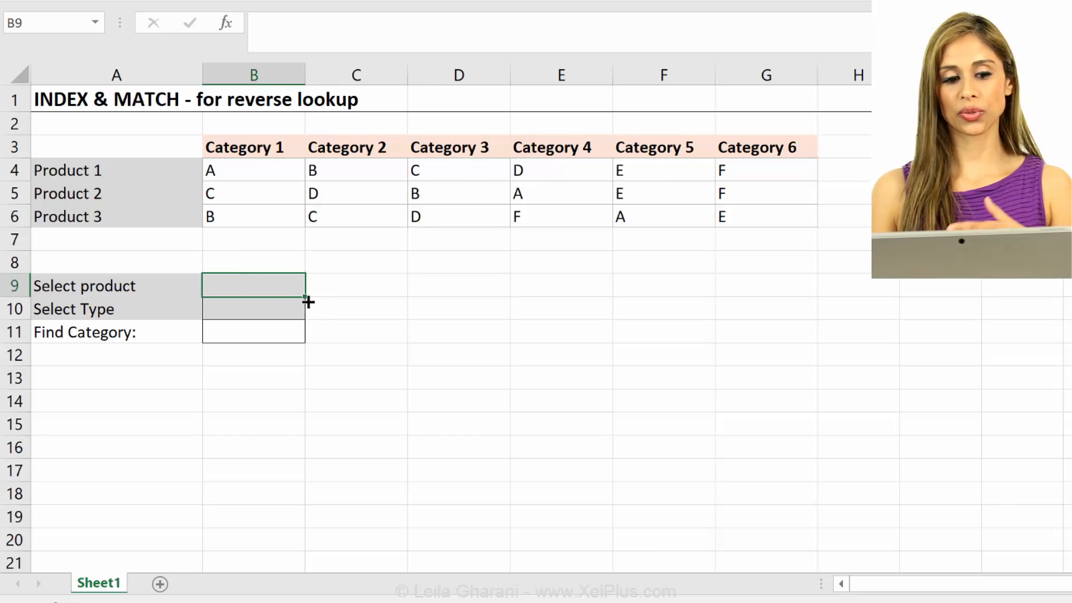
click(253, 309)
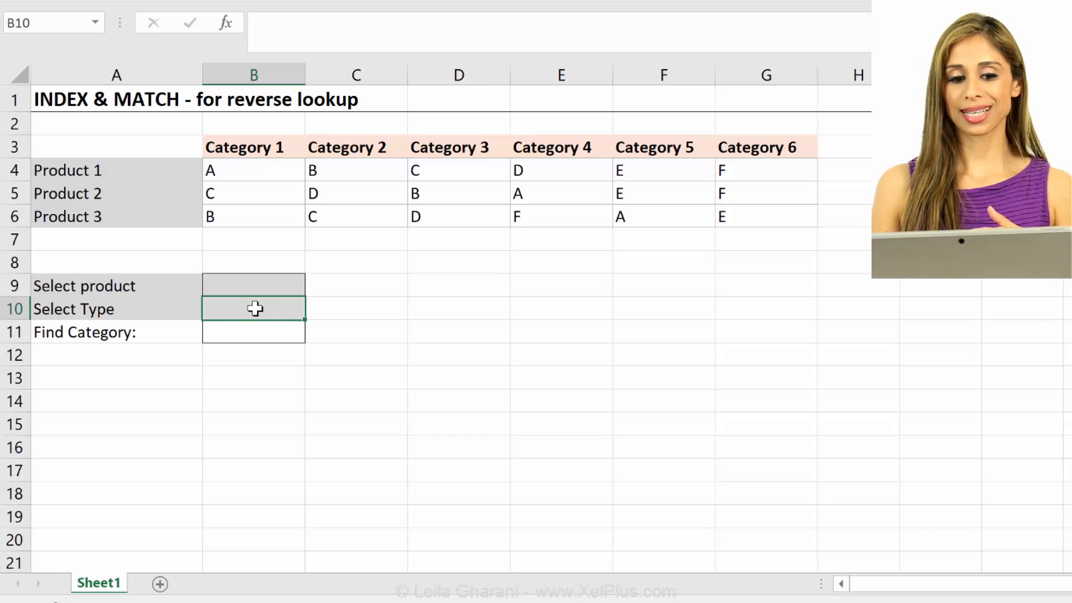
mouse_move(548, 177)
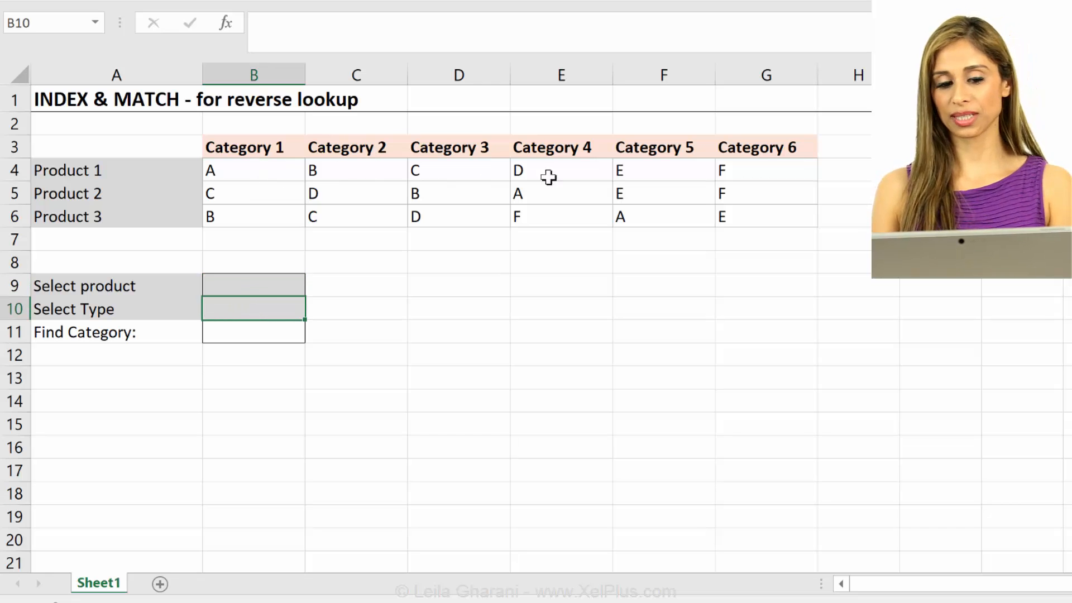
mouse_move(215, 308)
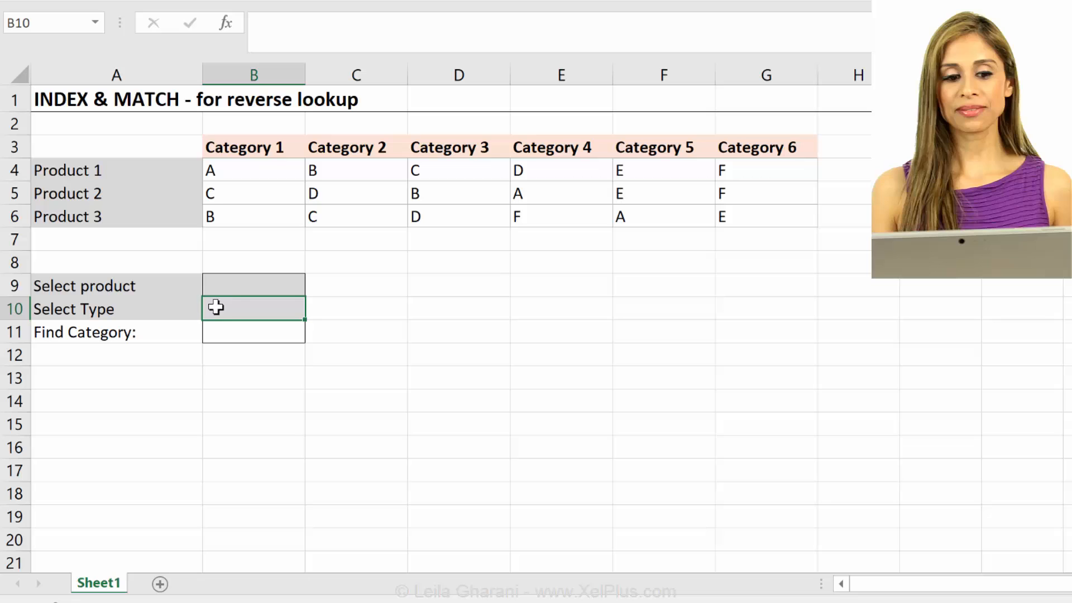
click(254, 332)
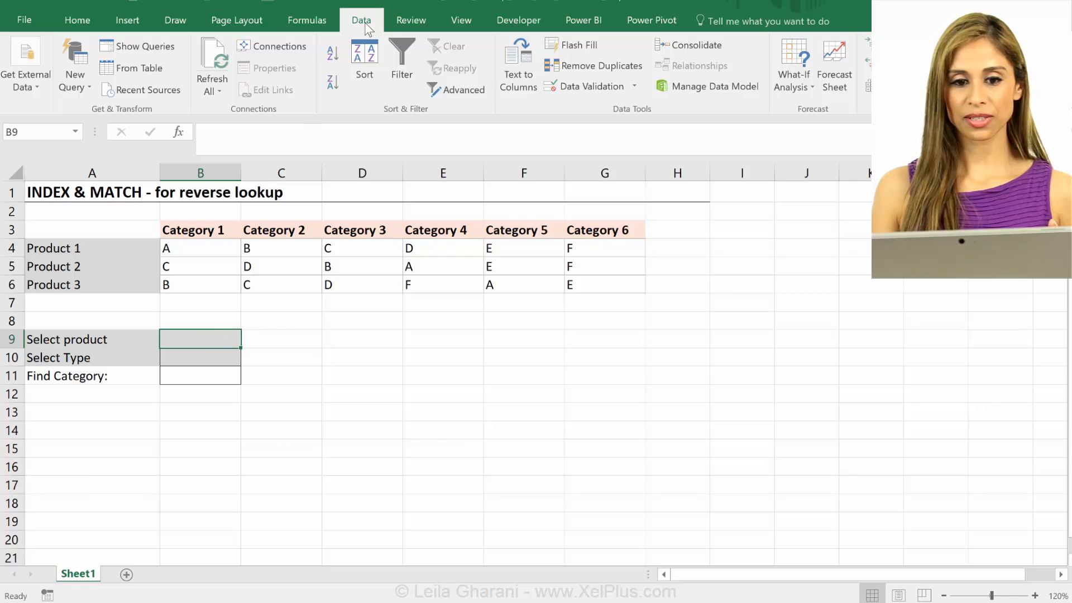
click(586, 86)
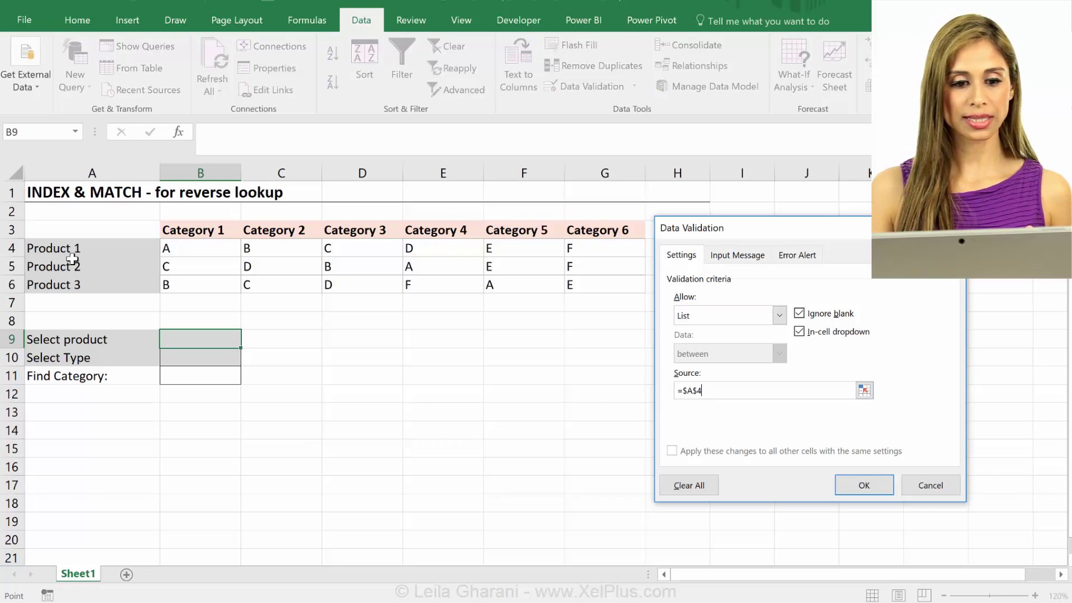
click(863, 484)
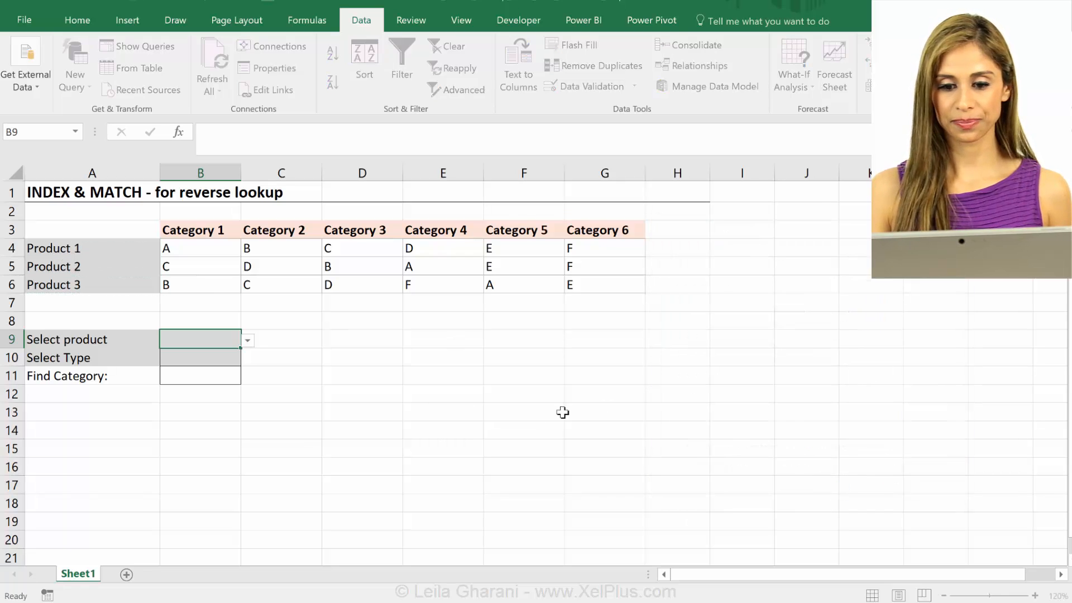
click(247, 340)
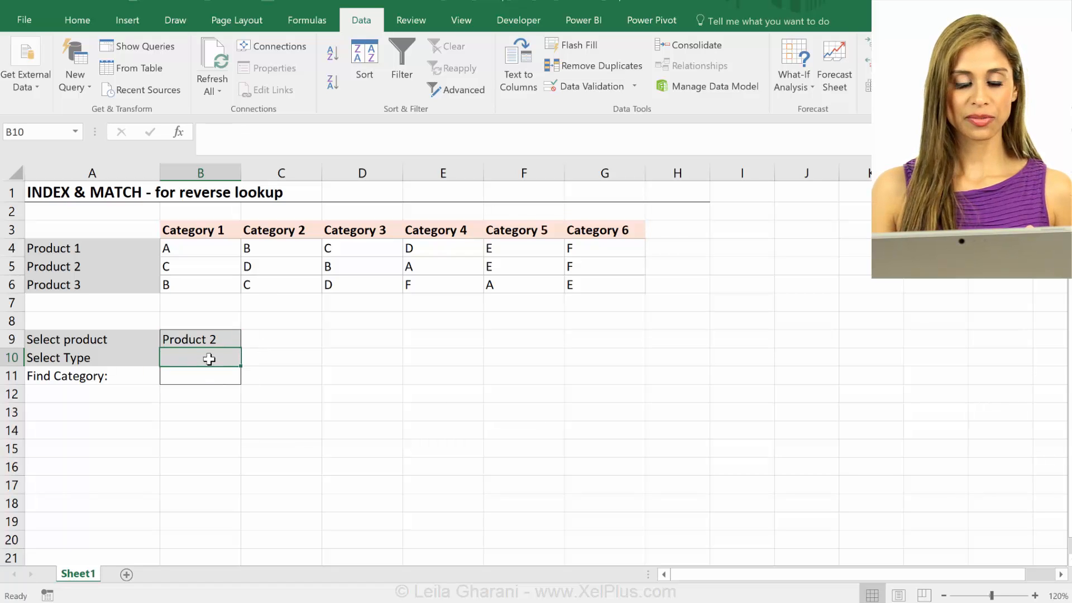
mouse_move(533, 81)
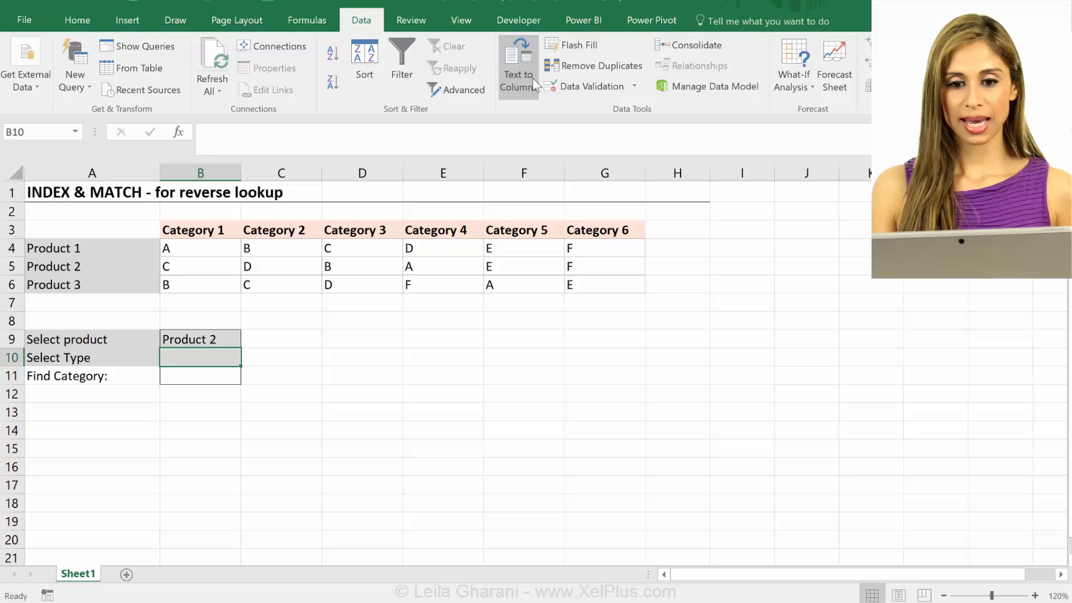
Give the Select Type cell B10 a list validation with source A,B,C,D,E
click(779, 315)
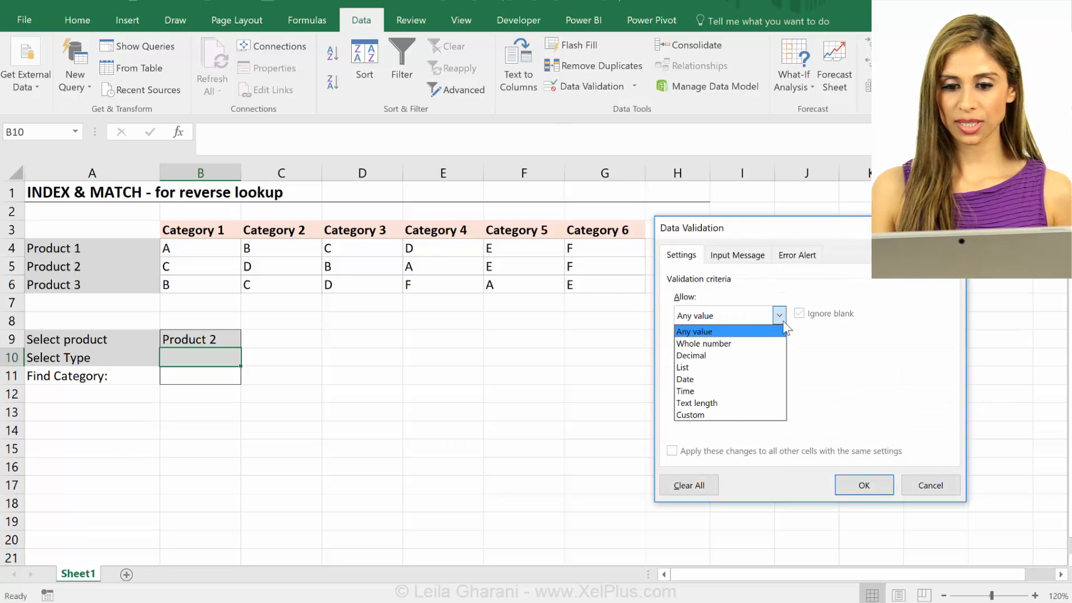
click(681, 367)
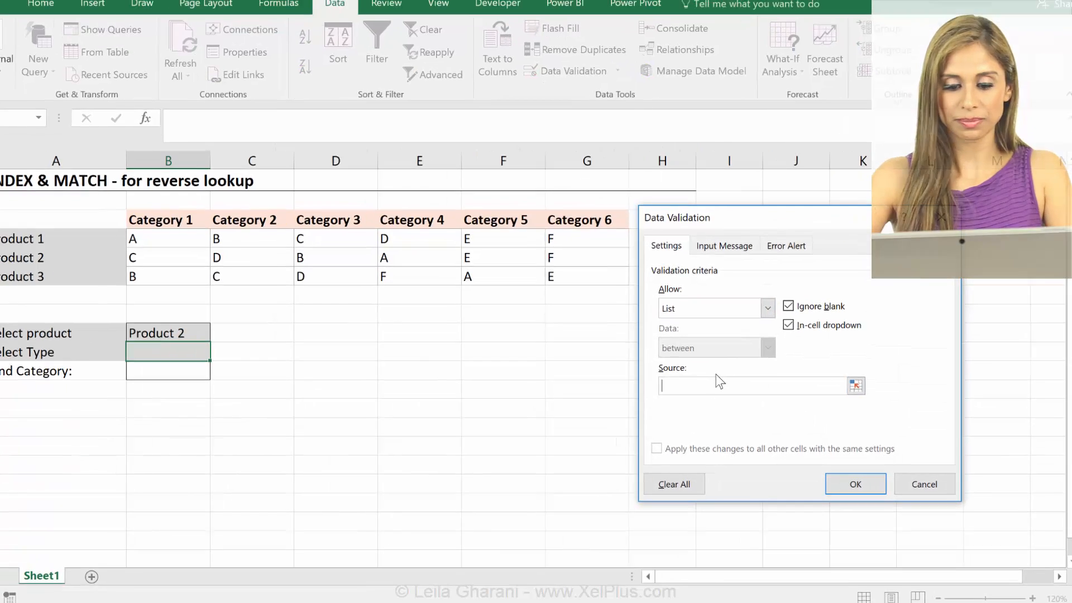
text(A,B,)
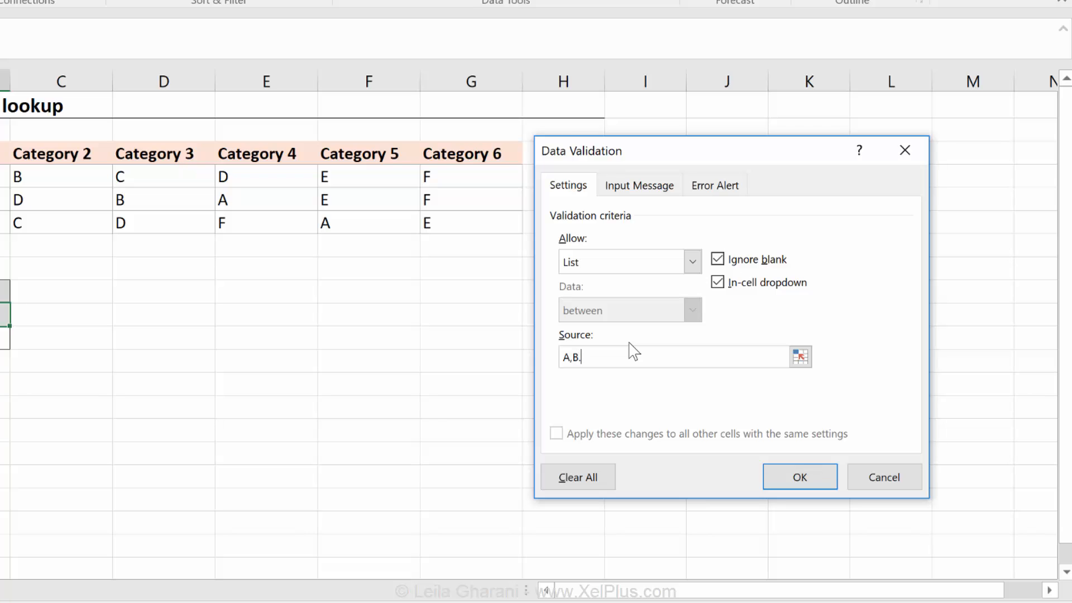
text(C,D,E)
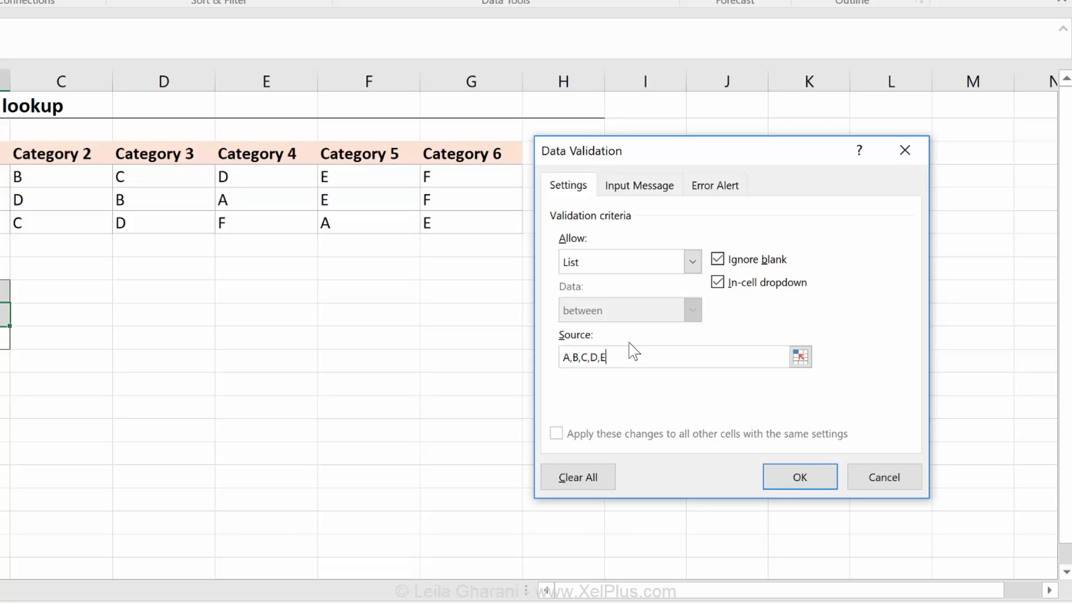
click(799, 477)
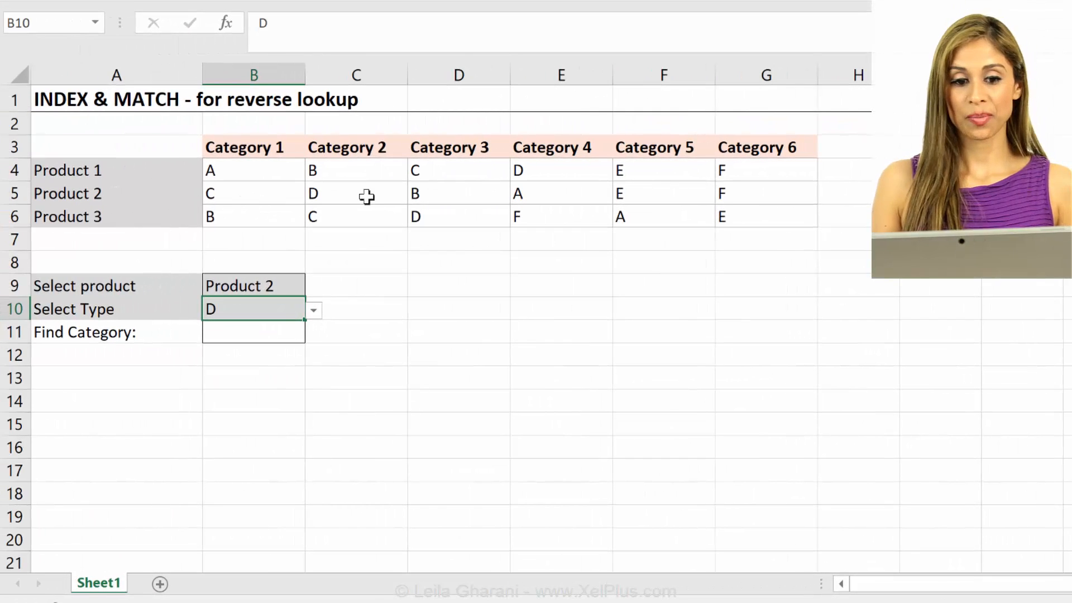
click(355, 146)
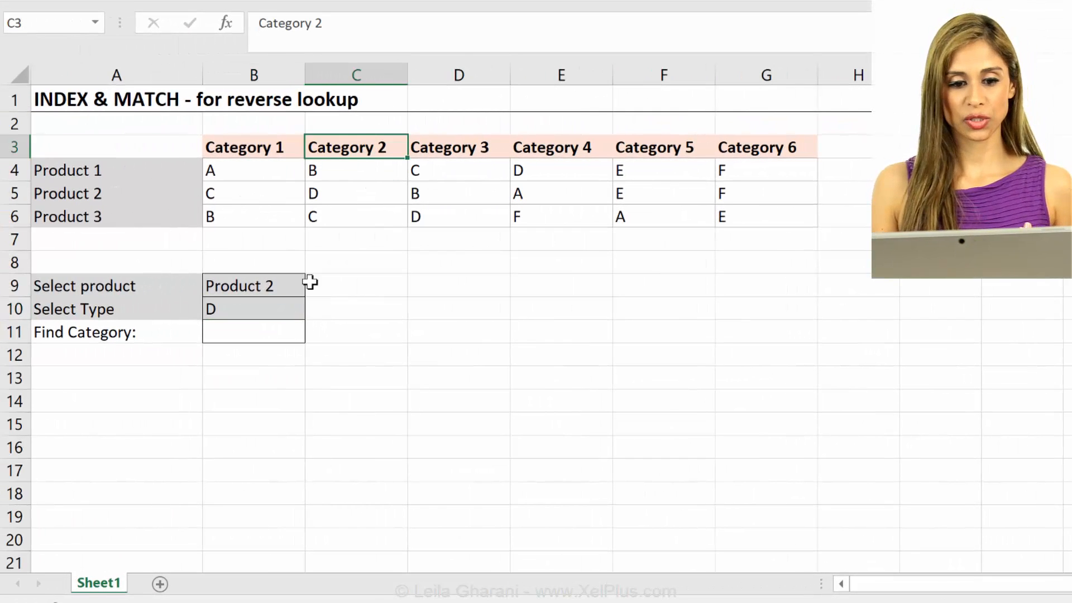
click(253, 308)
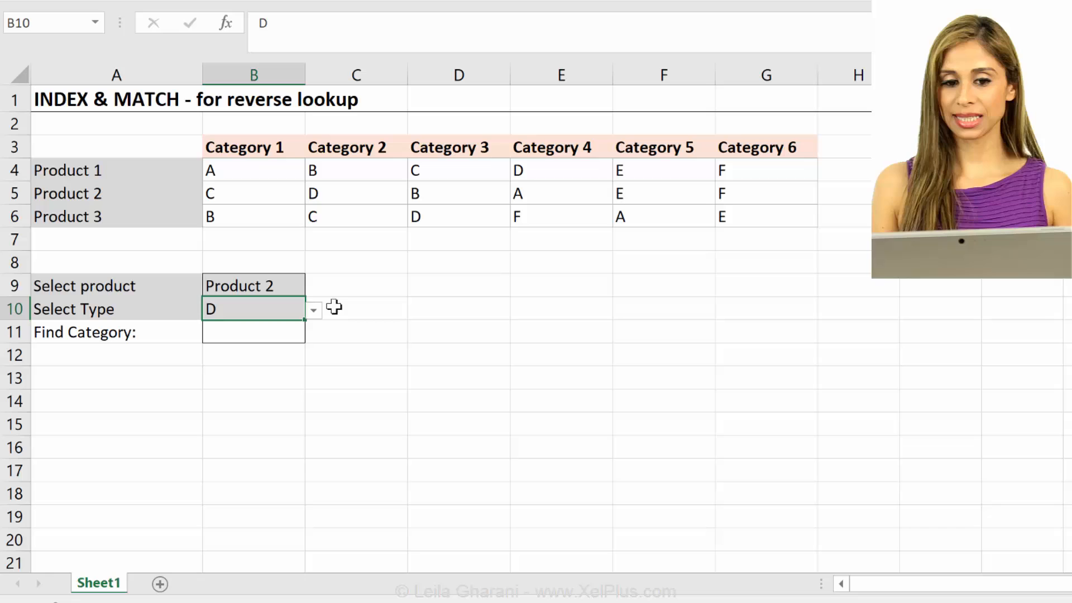
click(254, 331)
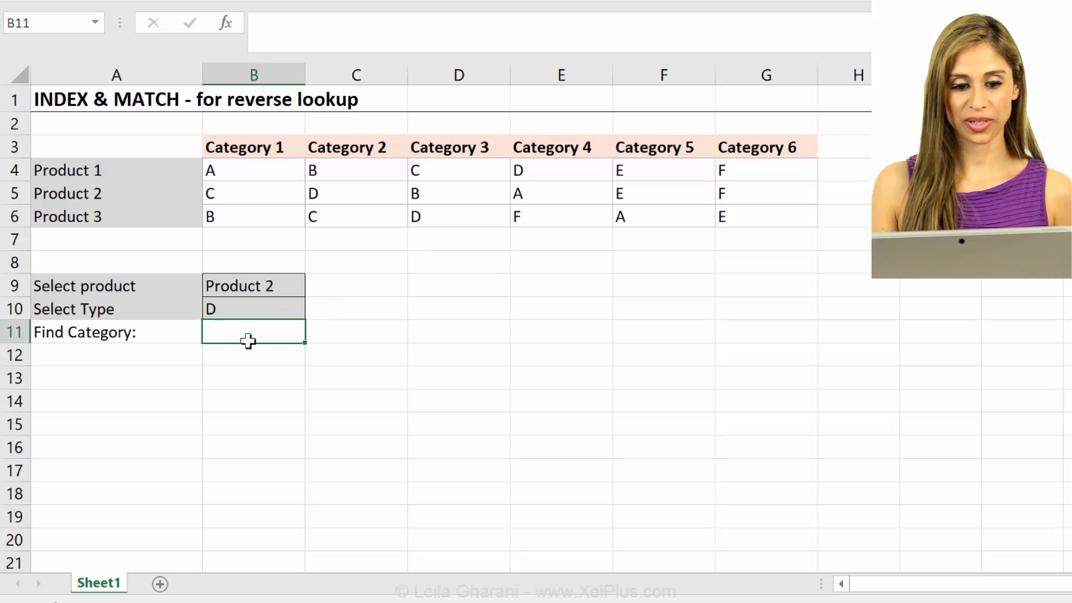
mouse_move(248, 349)
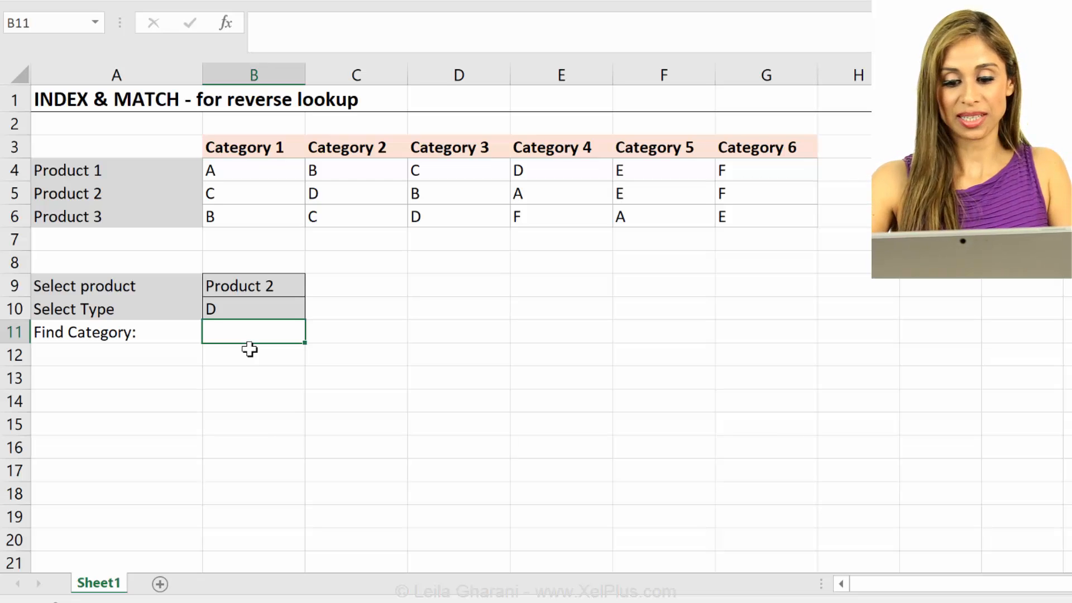
Begin =index( in B11 with the header row B3:G3 as the array, followed by a comma
text(=i)
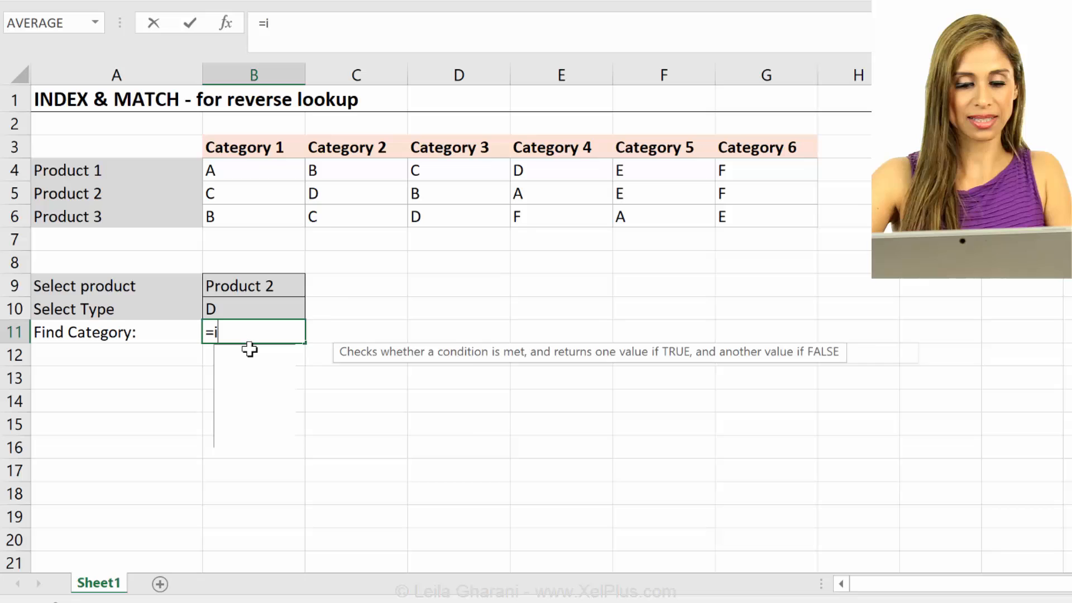
text(ndex()
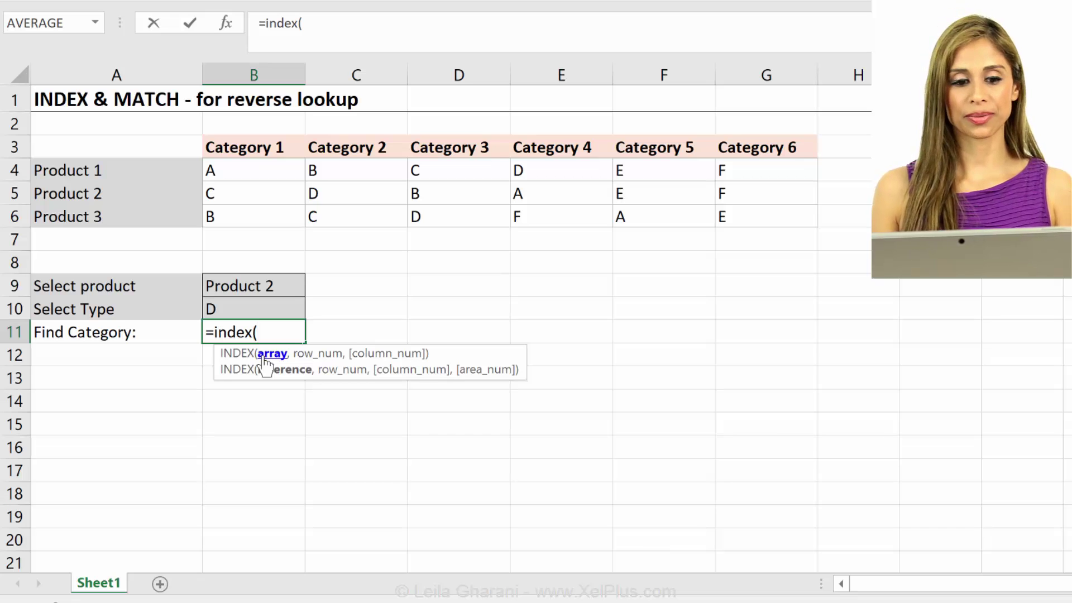
mouse_move(260, 212)
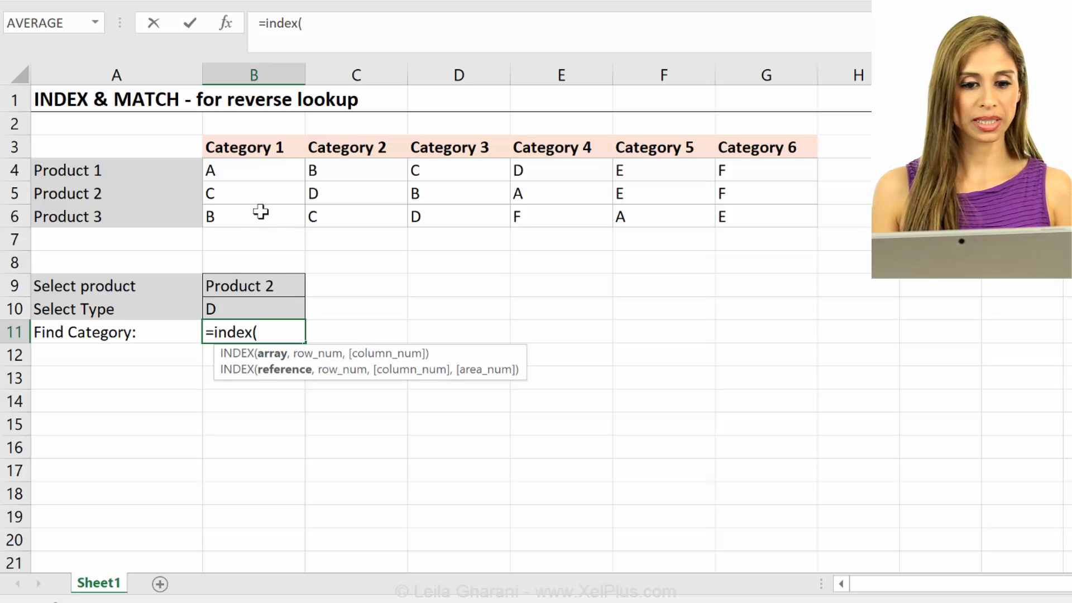
mouse_move(364, 200)
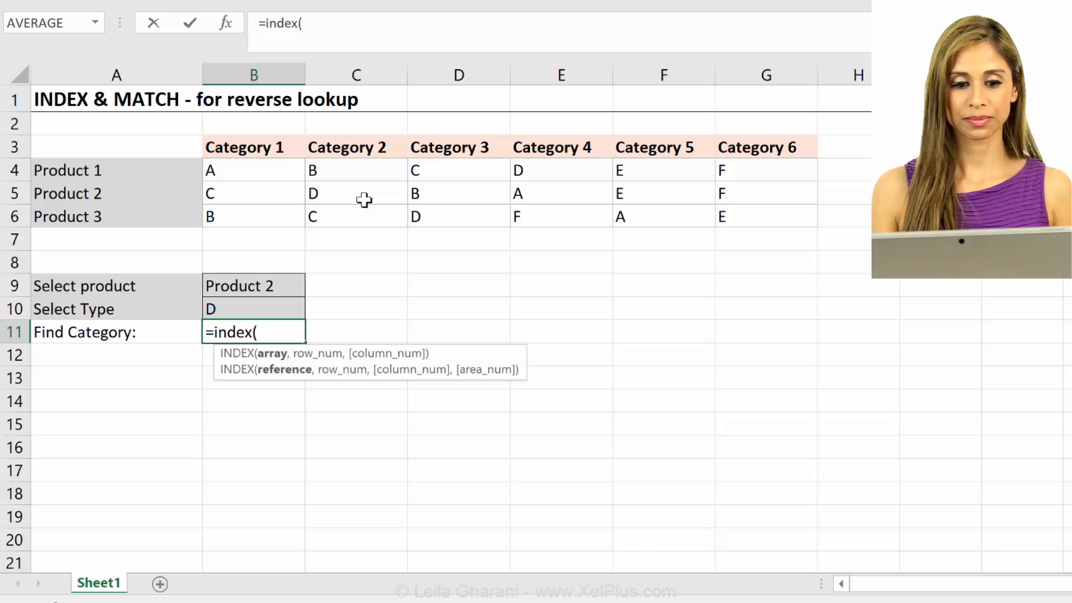
mouse_move(172, 319)
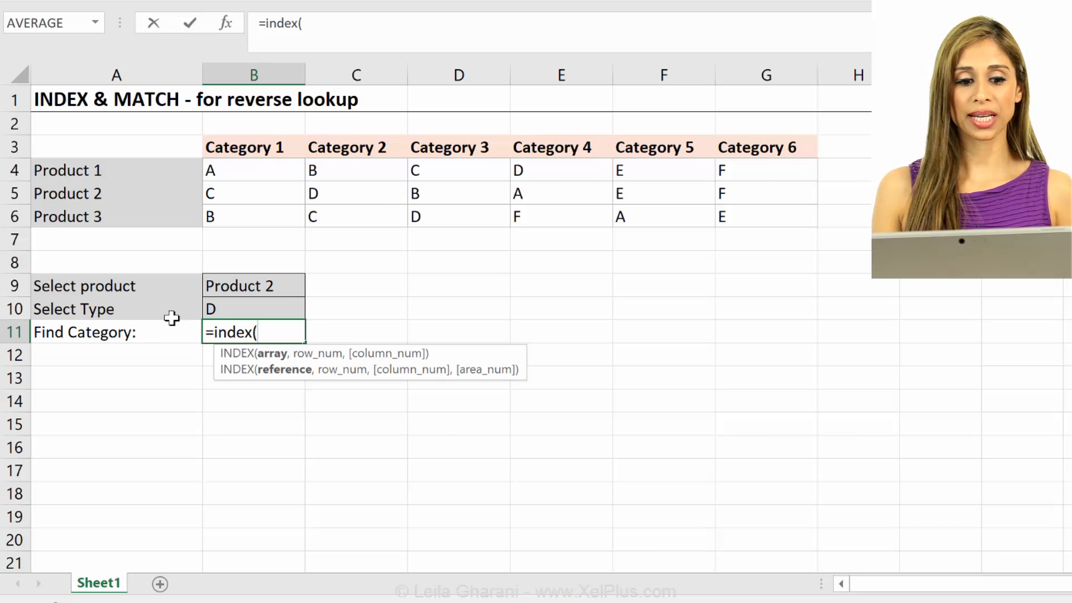
mouse_move(232, 169)
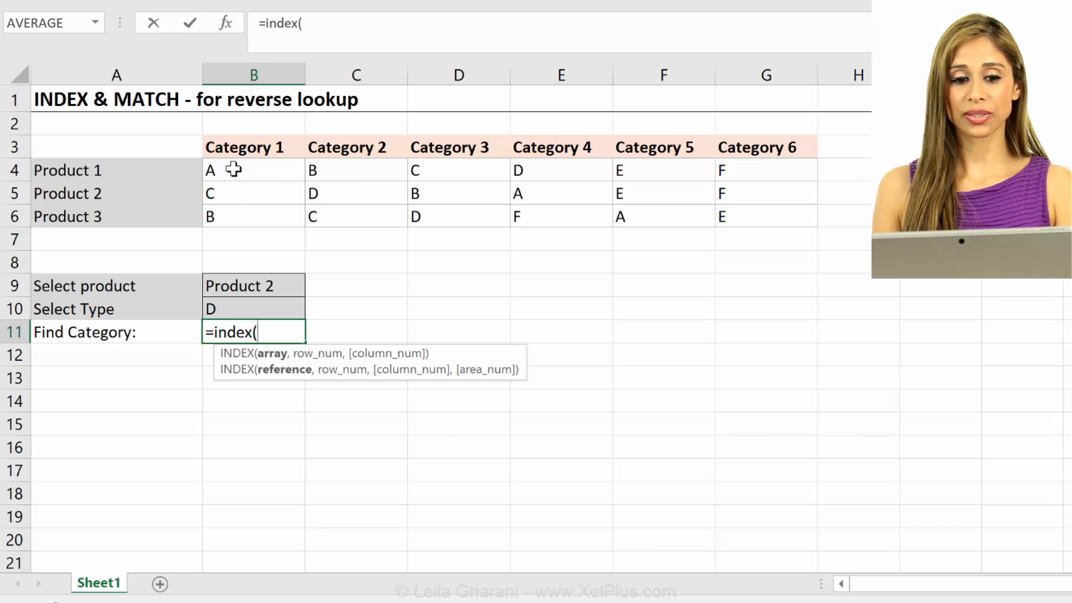
mouse_move(469, 215)
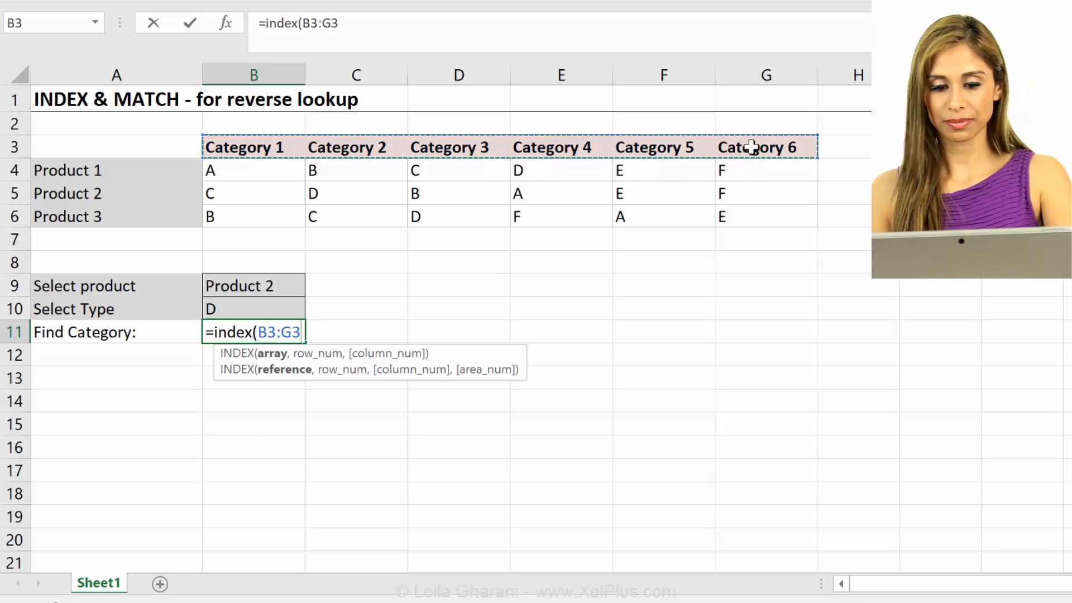
text(,)
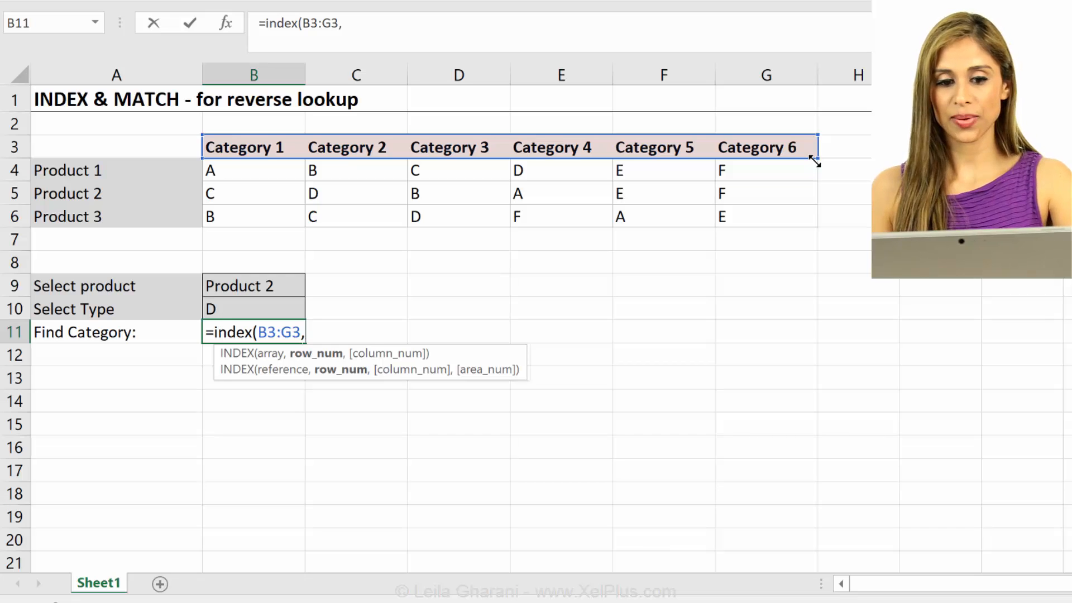
Skip the row_num argument of INDEX with another comma
text(,)
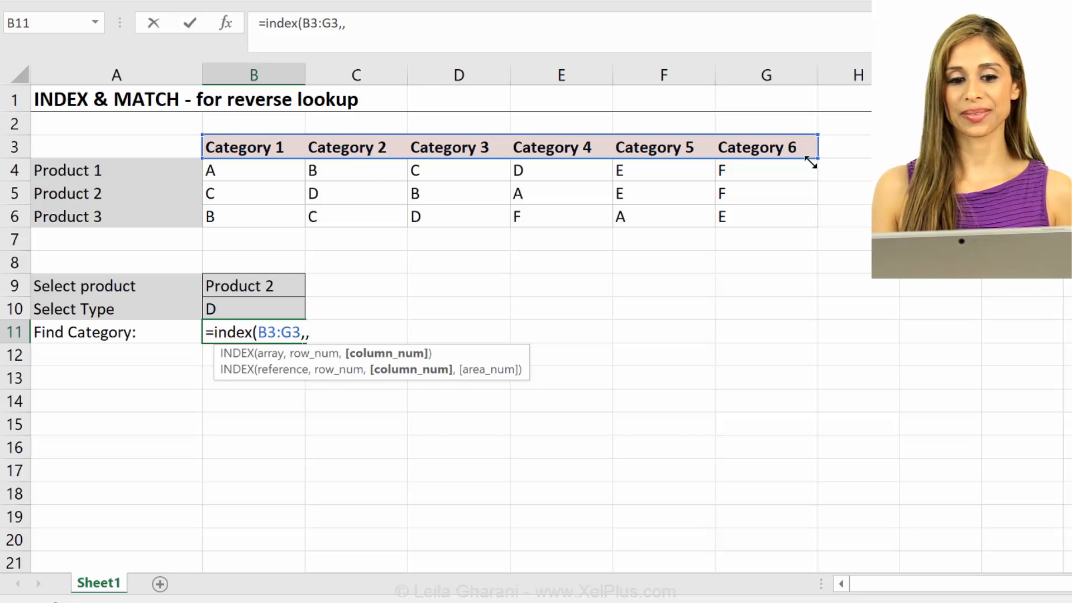
mouse_move(489, 321)
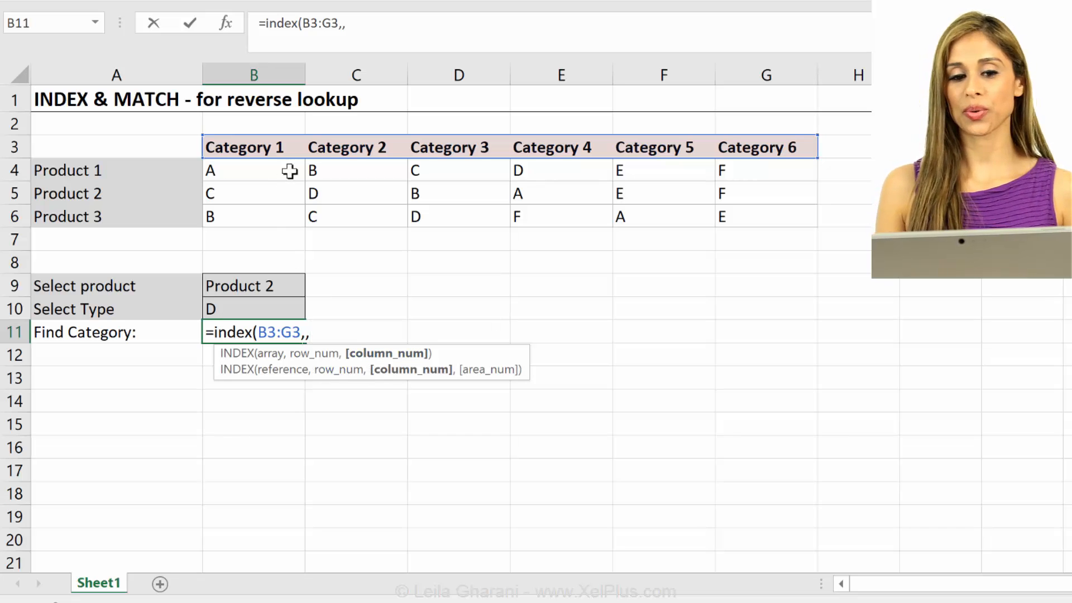
mouse_move(316, 167)
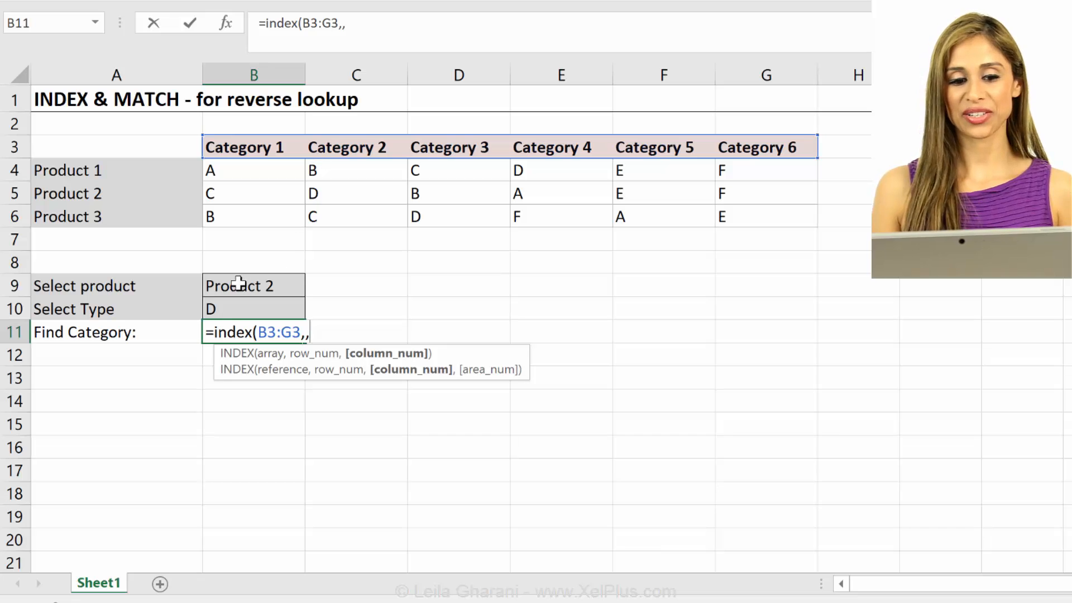
mouse_move(232, 309)
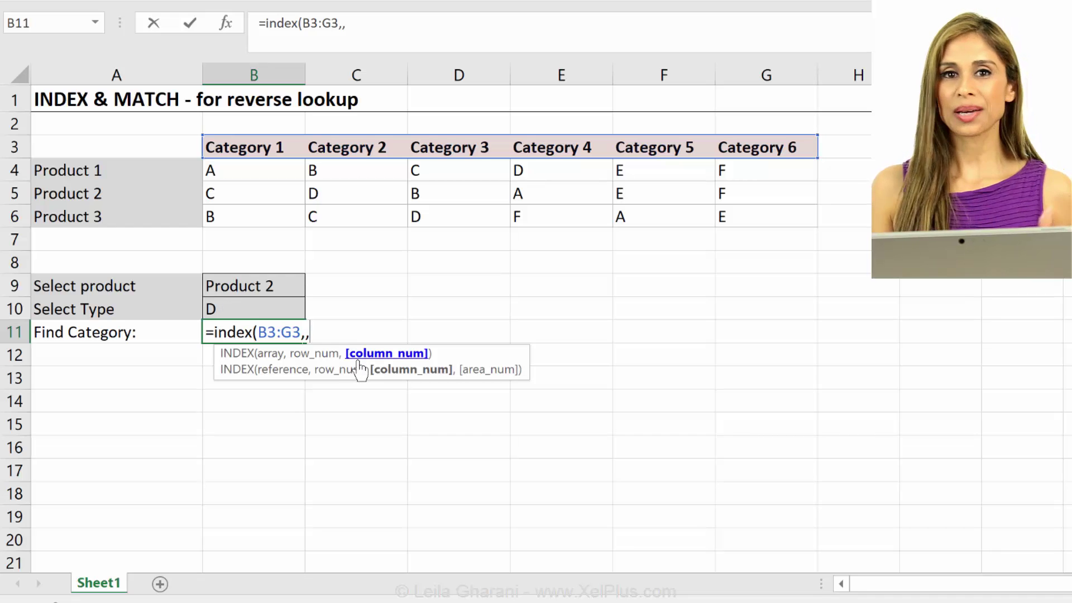
mouse_move(293, 277)
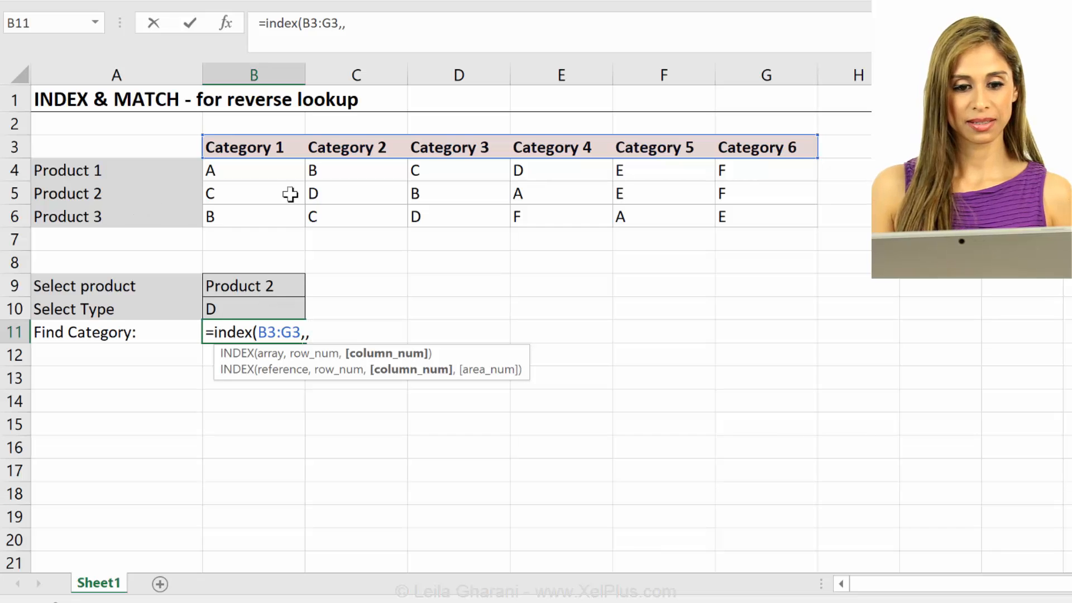
mouse_move(382, 208)
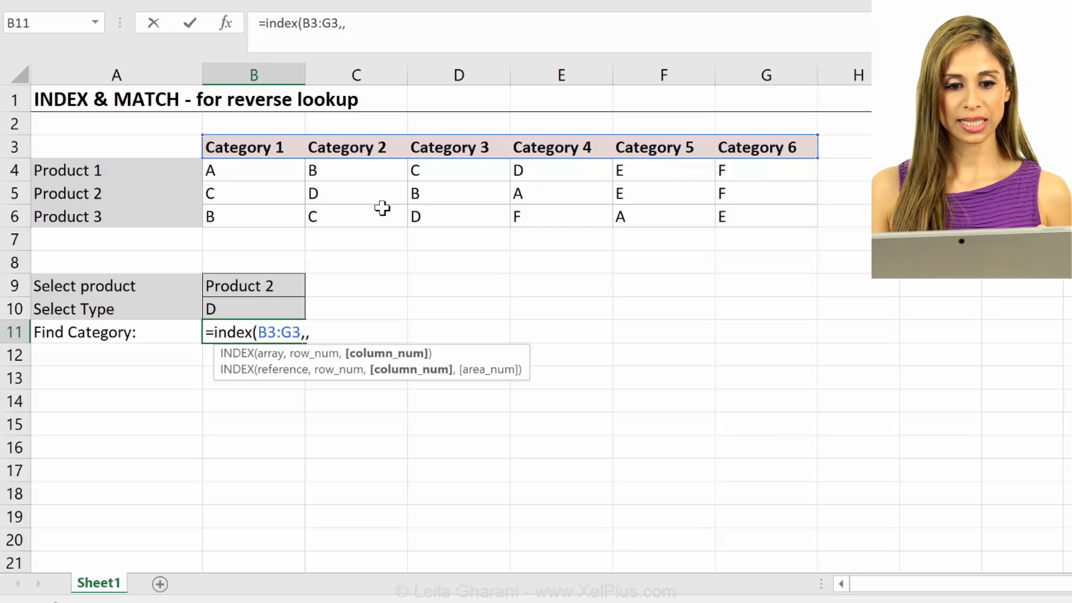
mouse_move(678, 165)
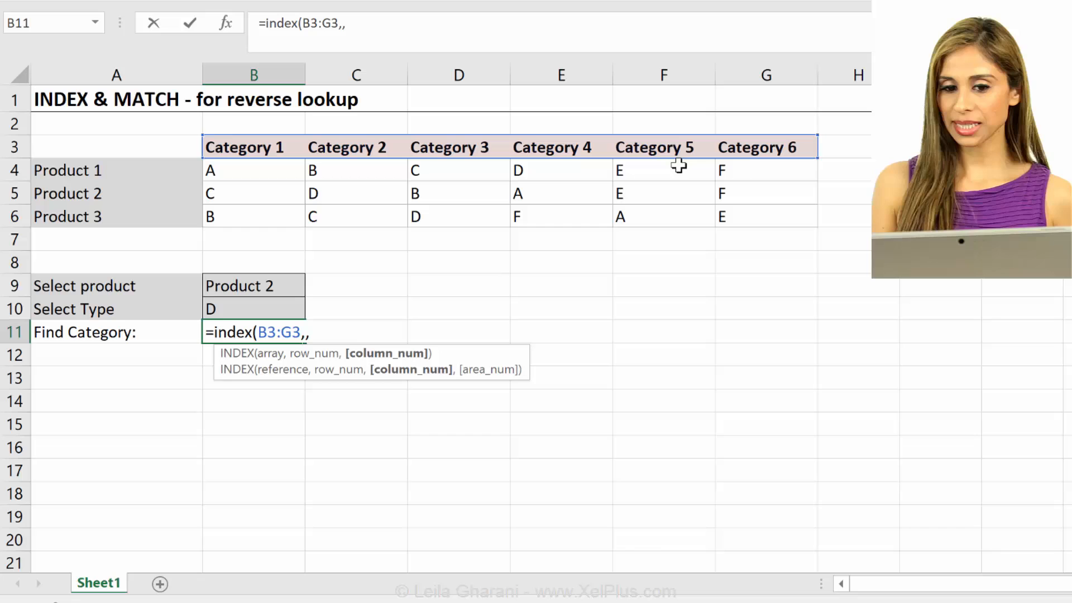
mouse_move(268, 159)
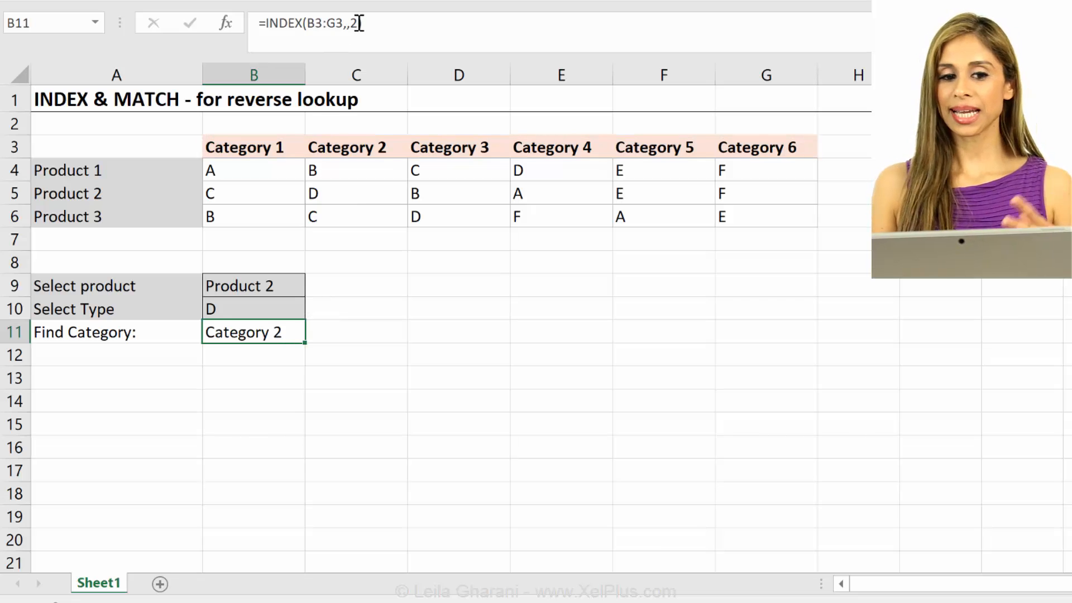
mouse_move(359, 27)
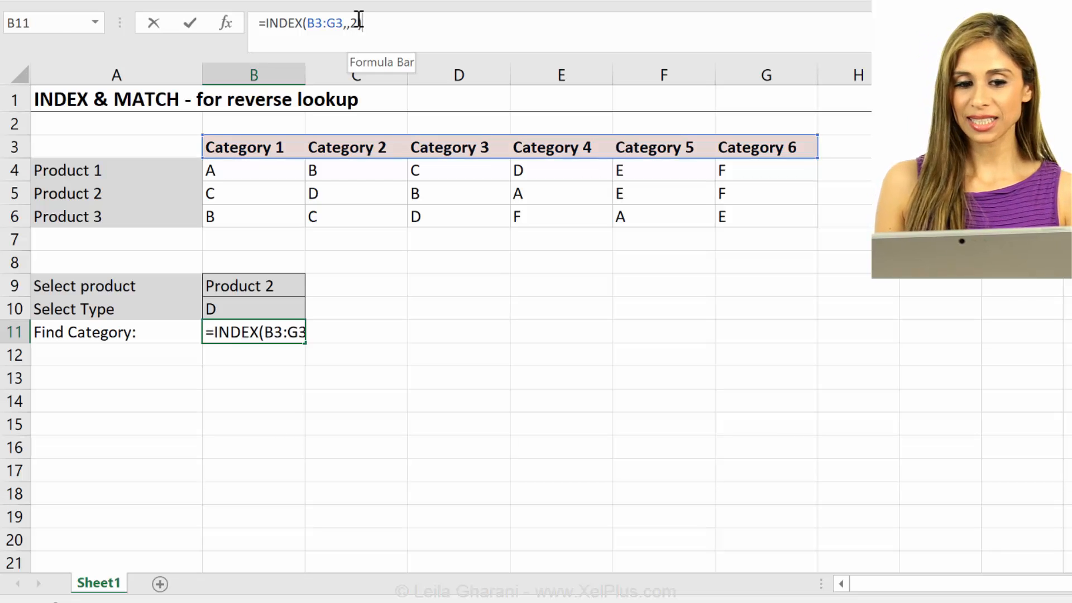
Close the INDEX and start replacing the fixed column 2 with MATCH
text())
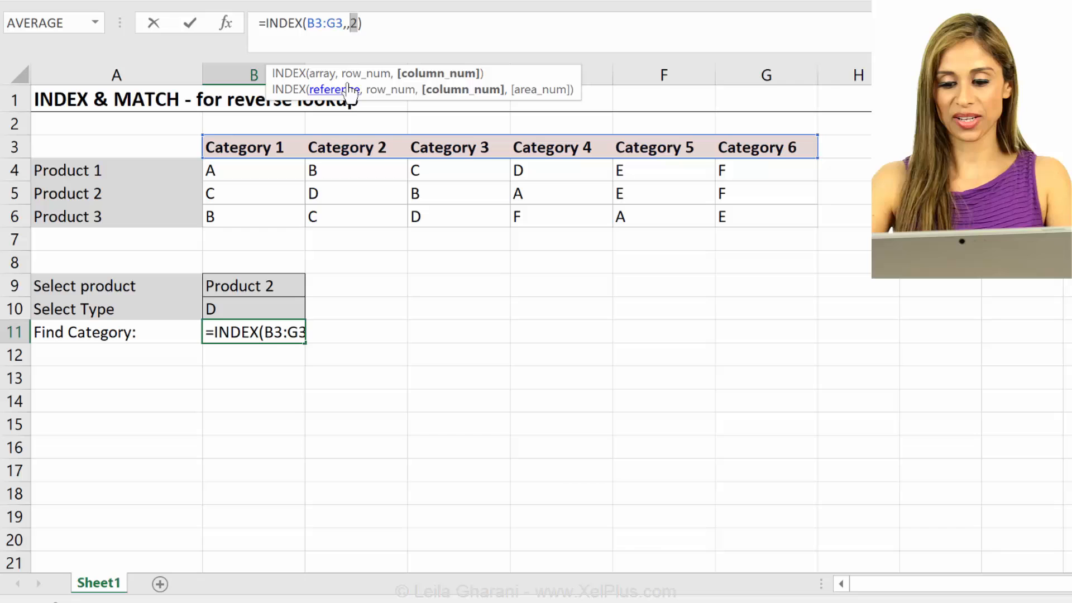
text(match)
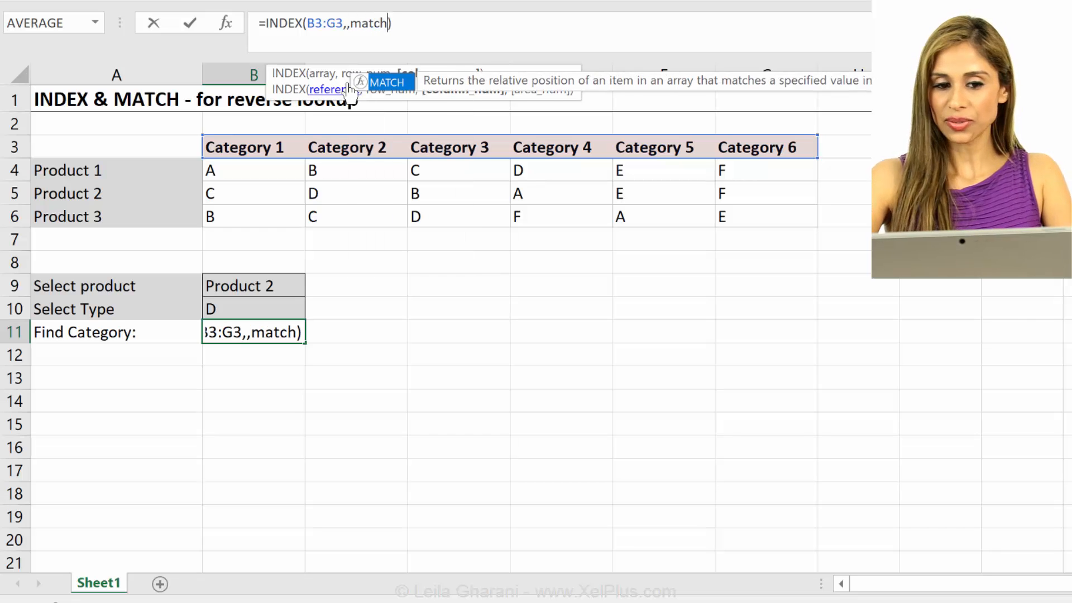
Complete MATCH(B10,B4:G6,0) as the column argument and enter the formula, which returns #N/A
text(()
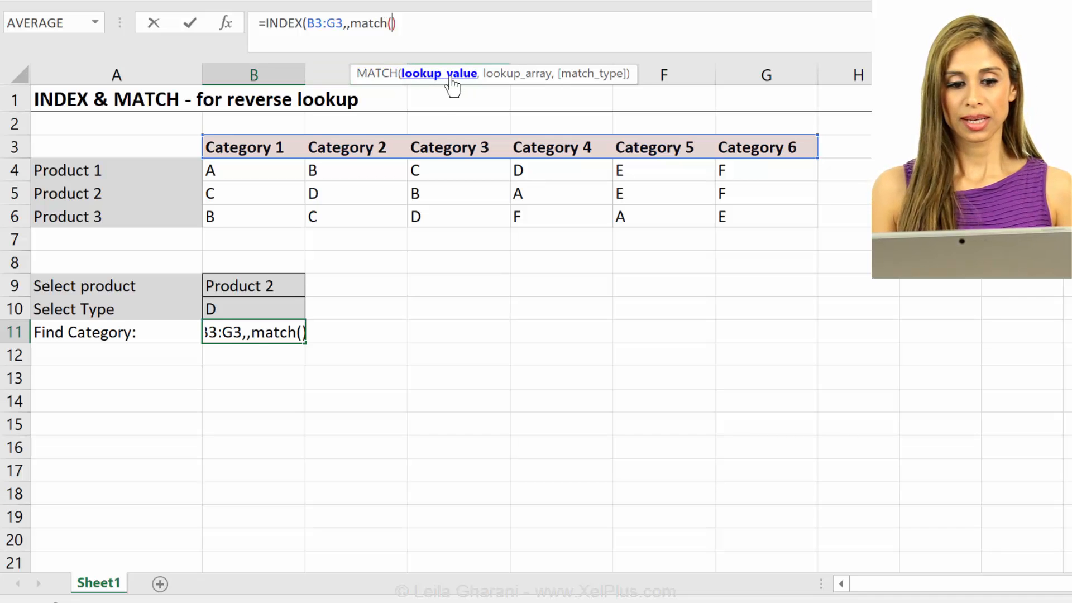
click(254, 308)
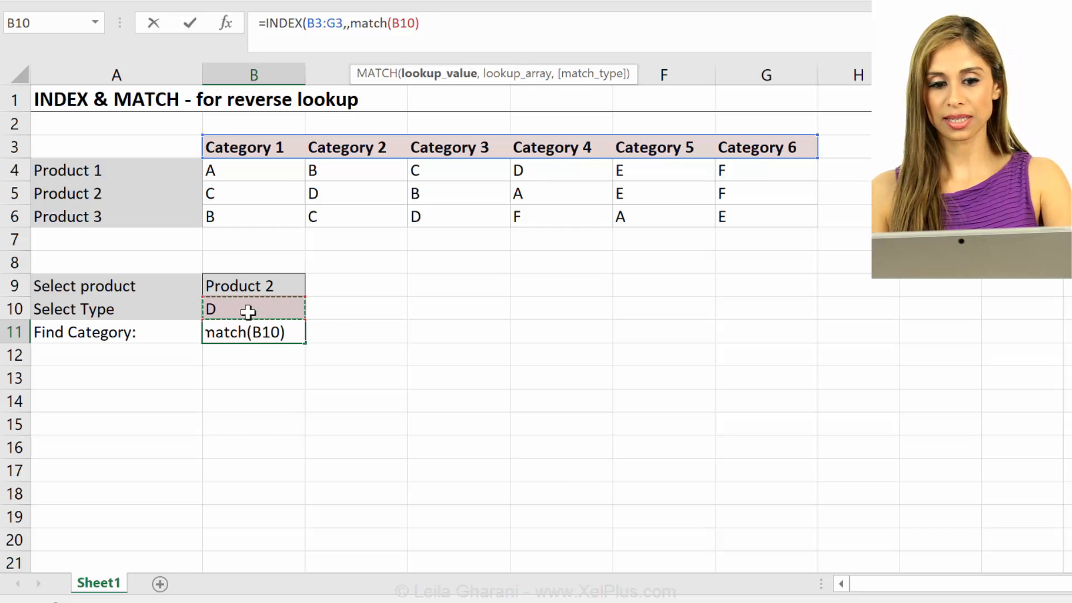
text(,)
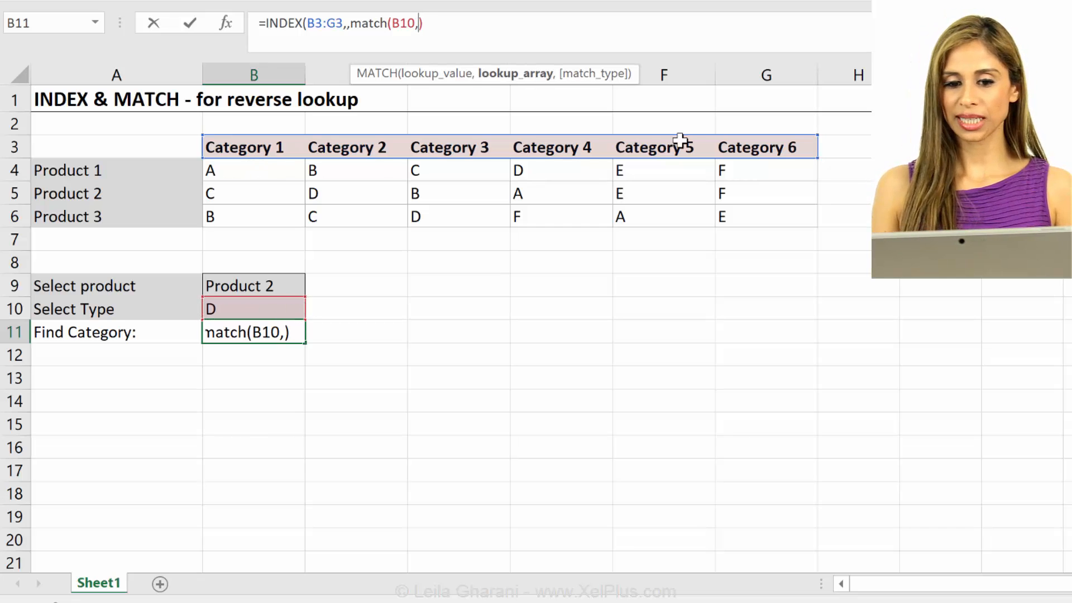
mouse_move(461, 232)
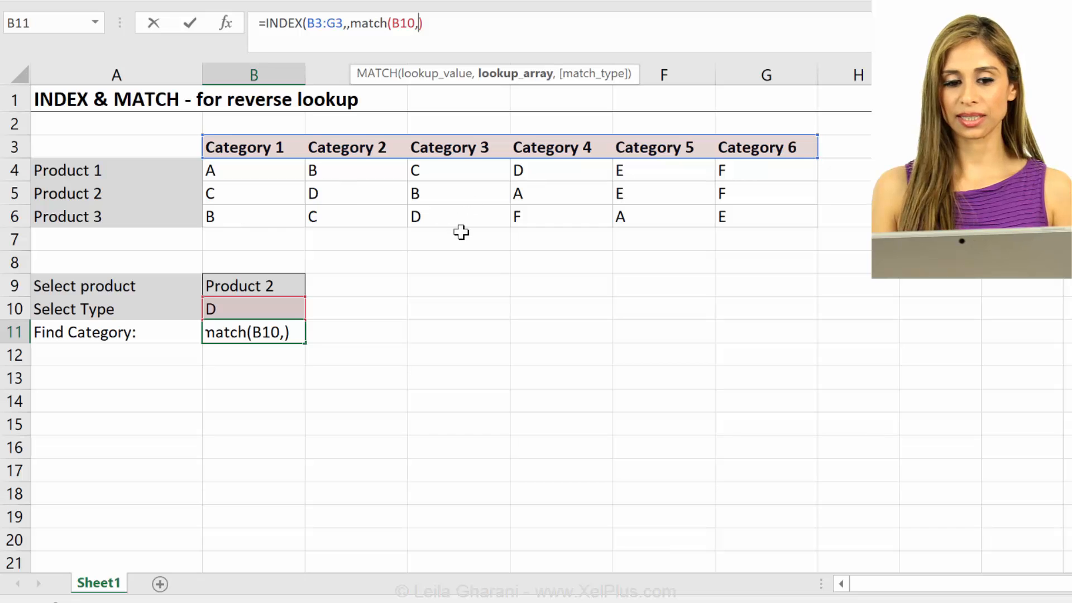
drag(210, 170, 722, 215)
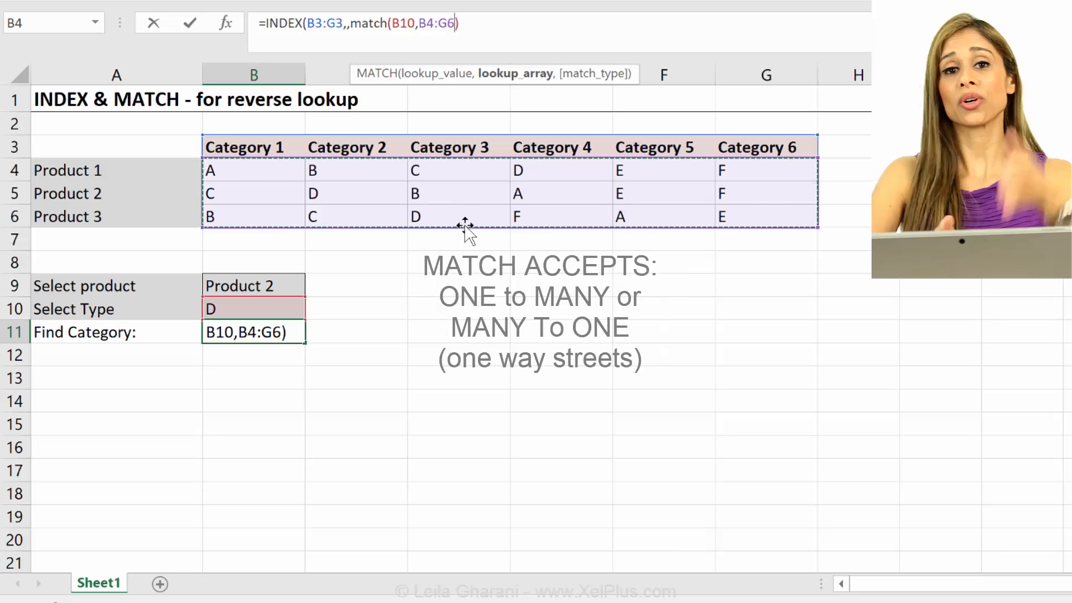
mouse_move(565, 192)
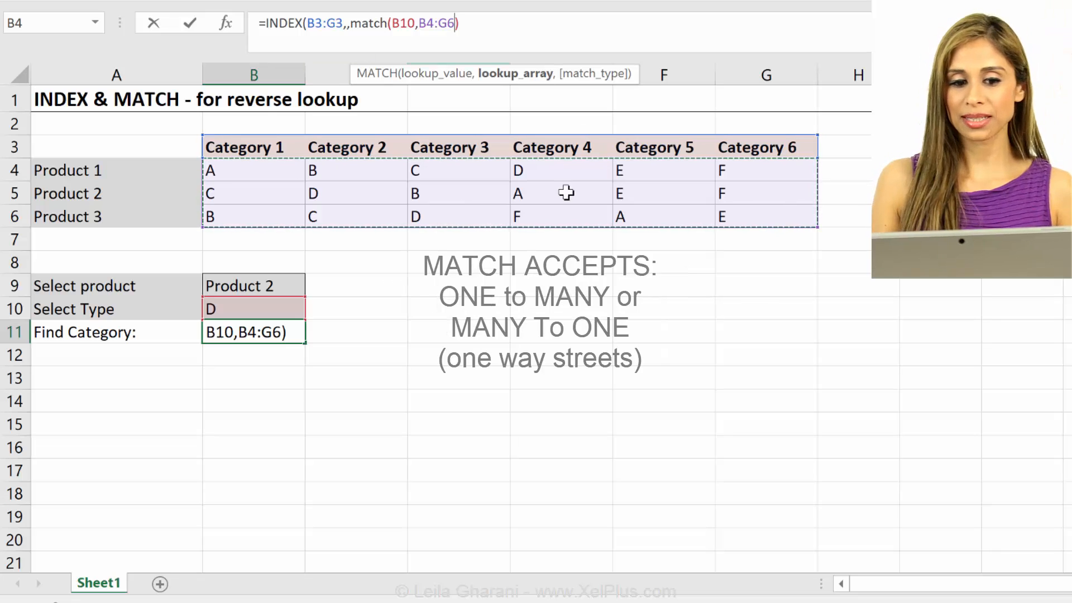
mouse_move(286, 235)
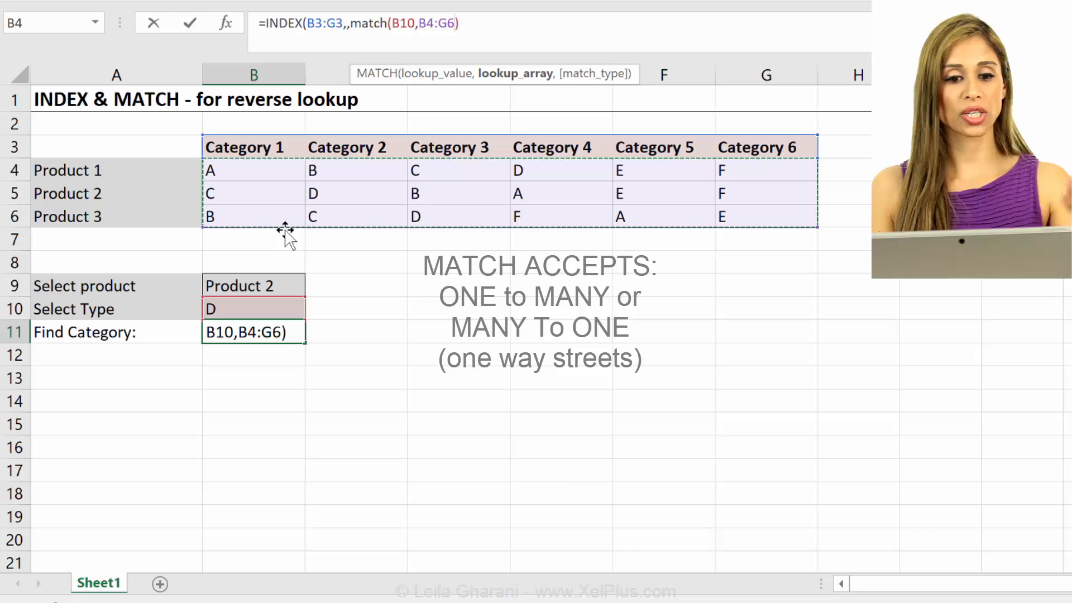
mouse_move(680, 169)
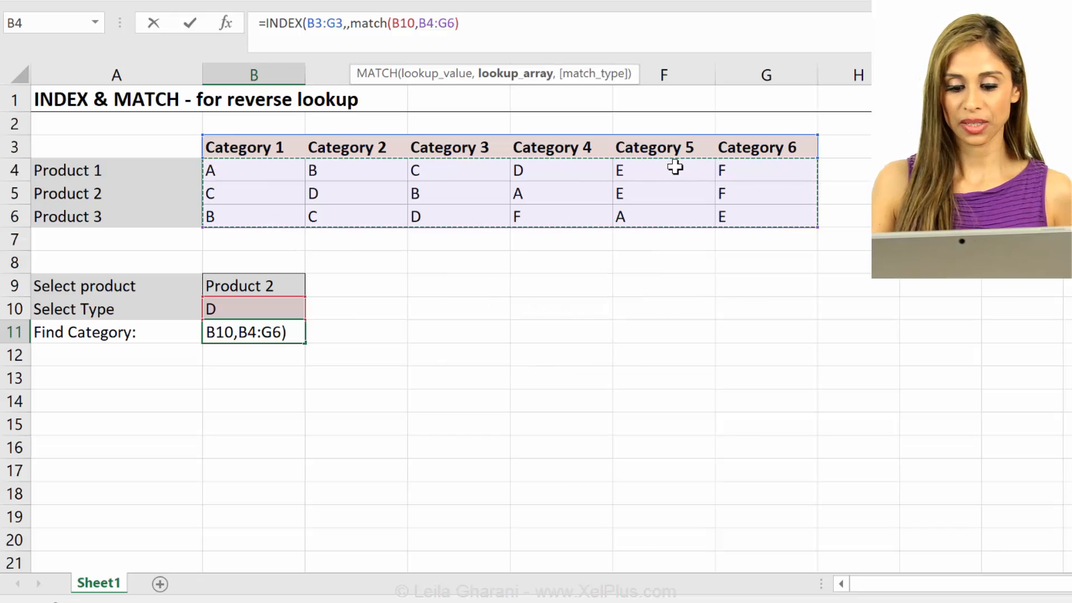
text(,)
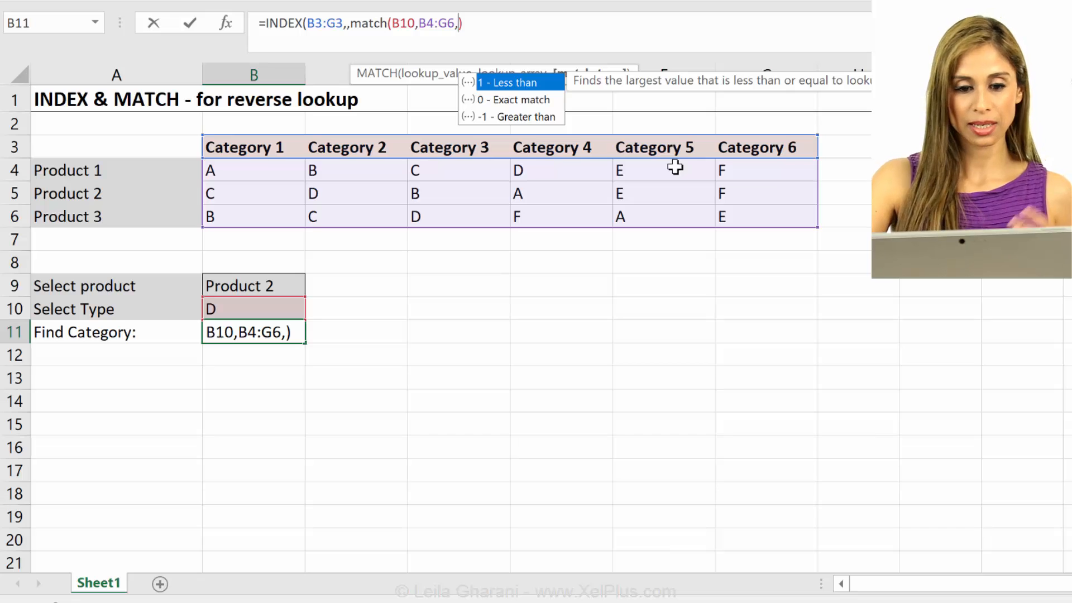
text(0)
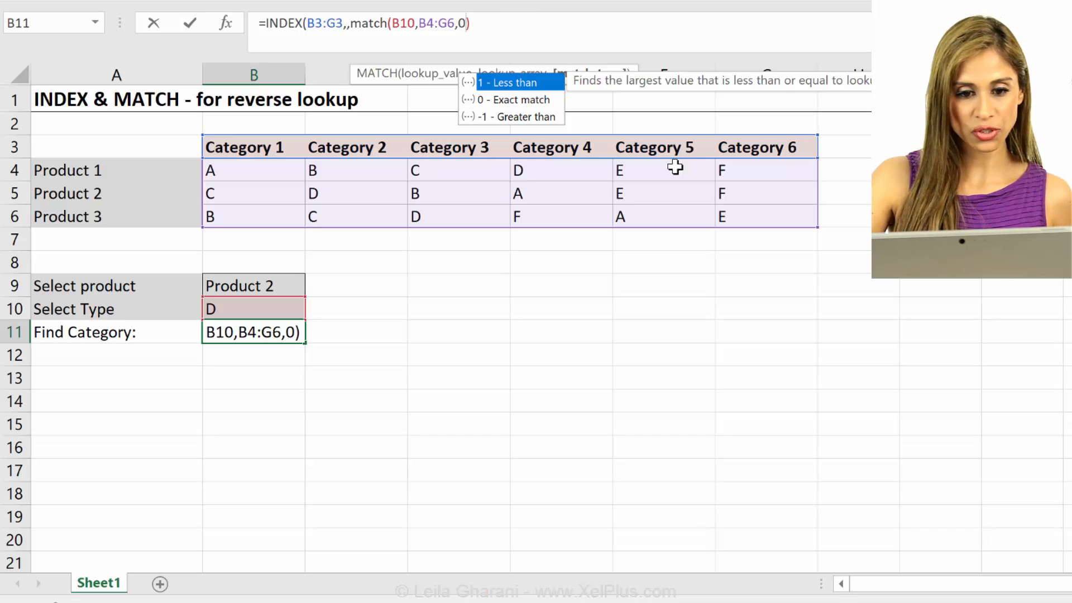
text())
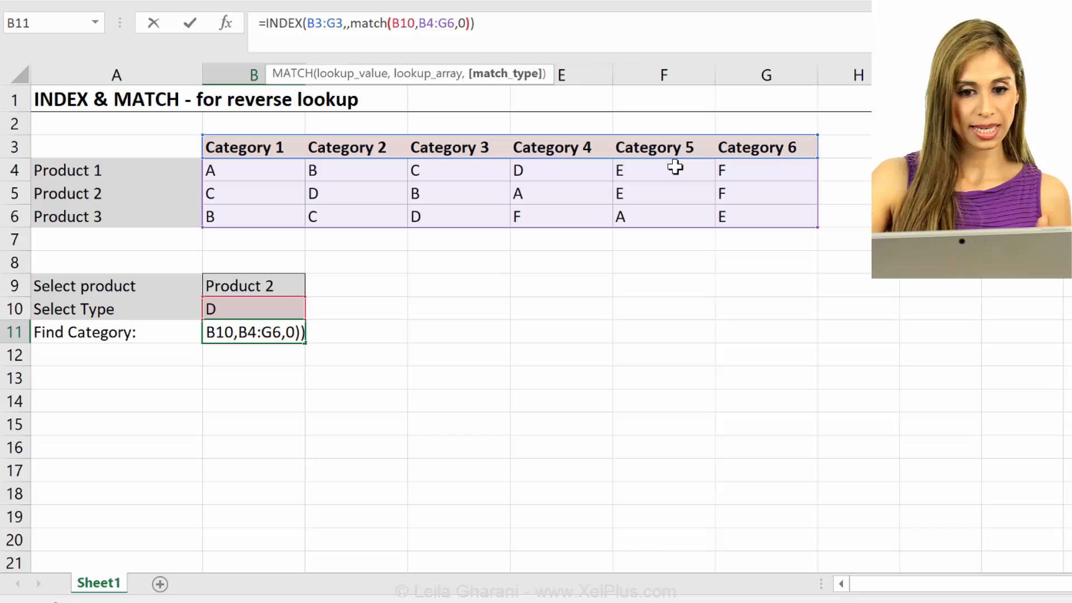
key(Return)
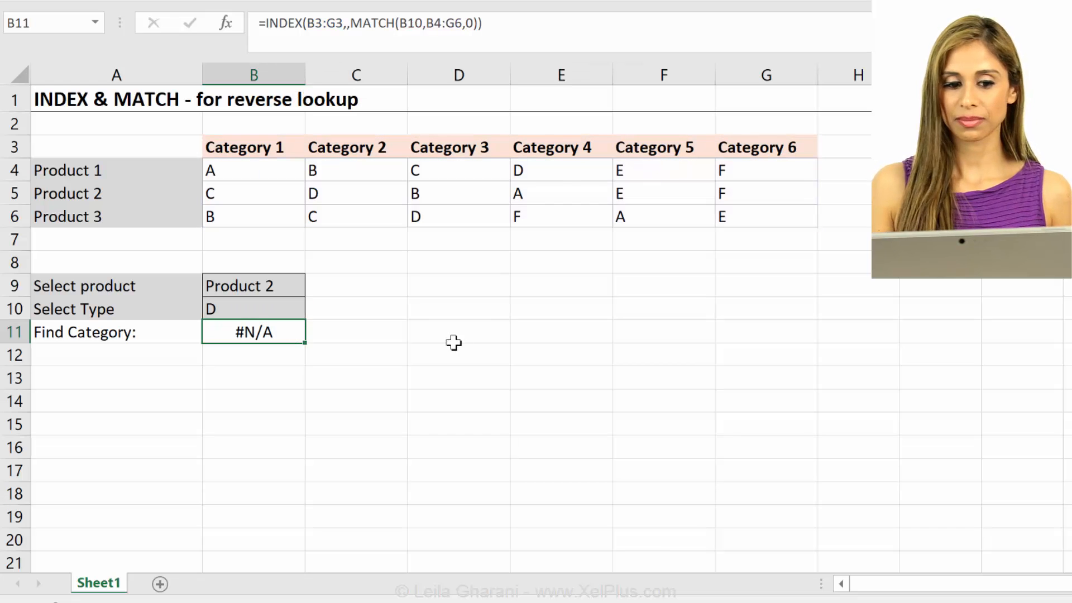
mouse_move(378, 165)
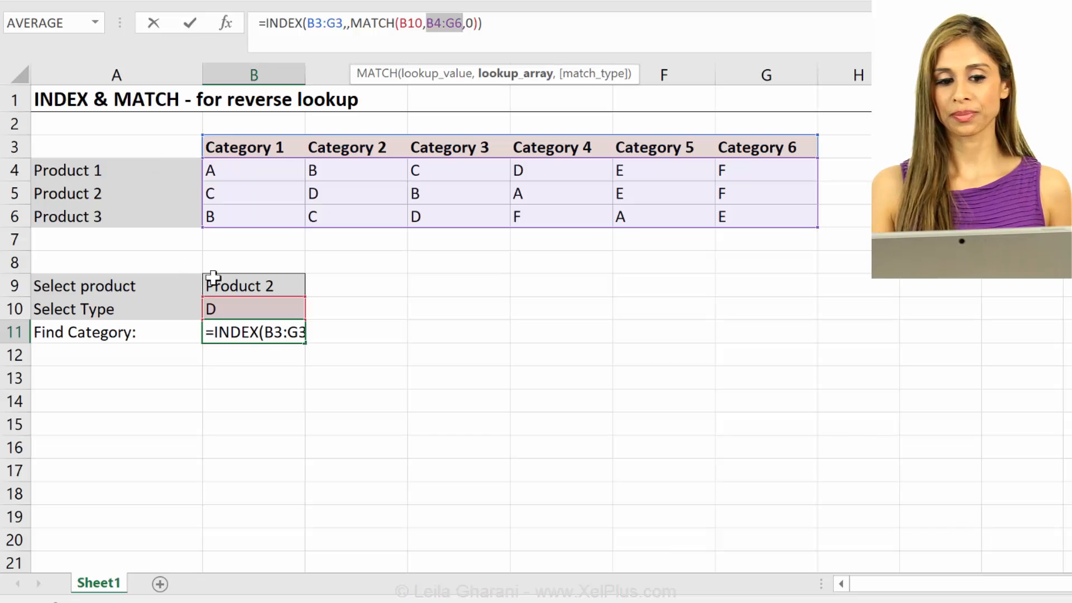
mouse_move(254, 280)
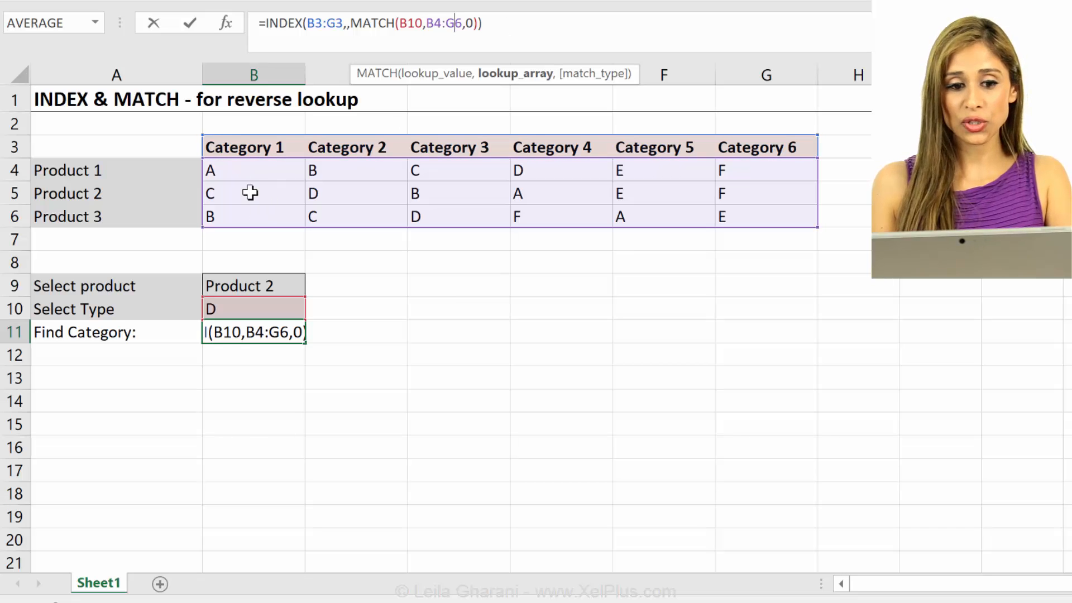
mouse_move(254, 124)
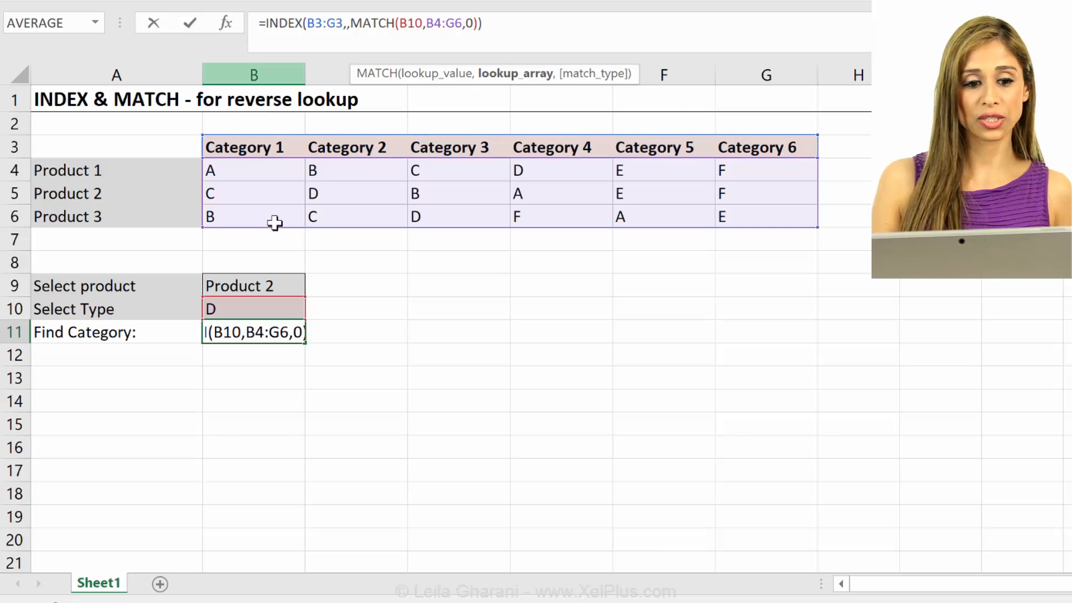
mouse_move(661, 209)
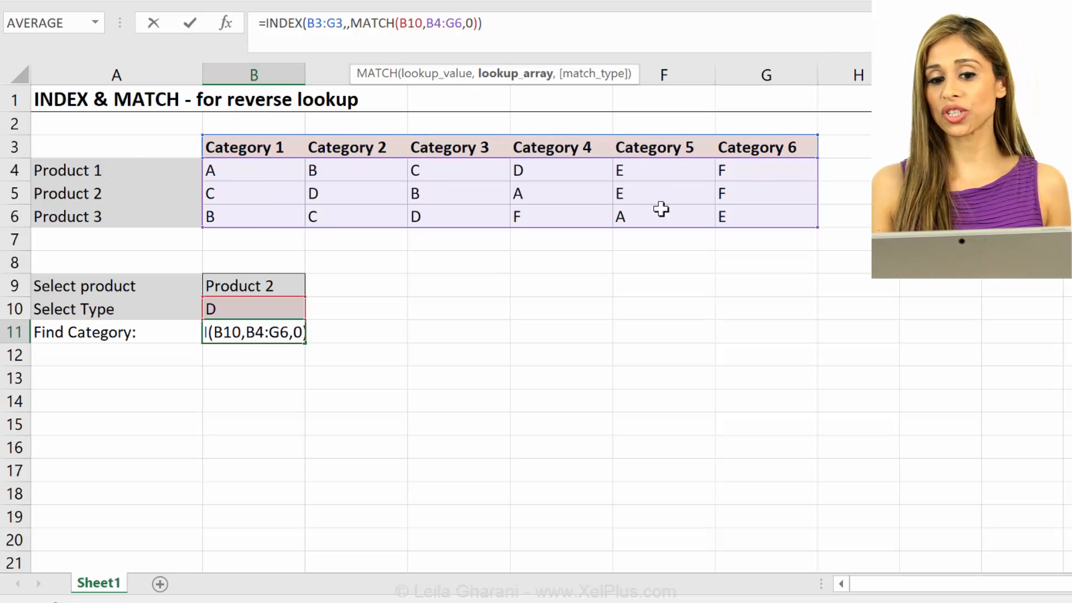
mouse_move(773, 192)
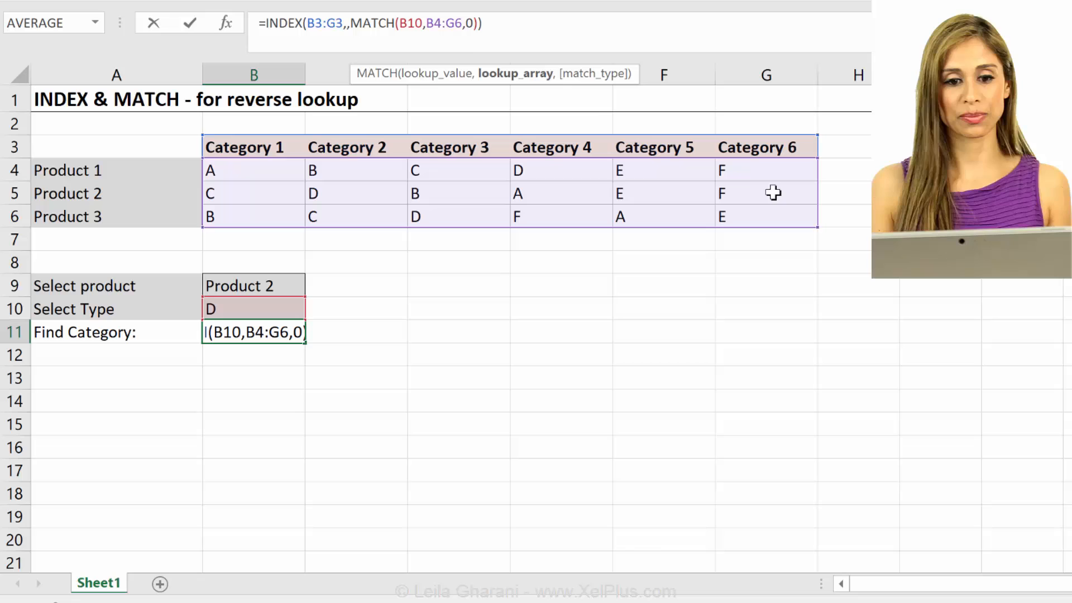
mouse_move(516, 74)
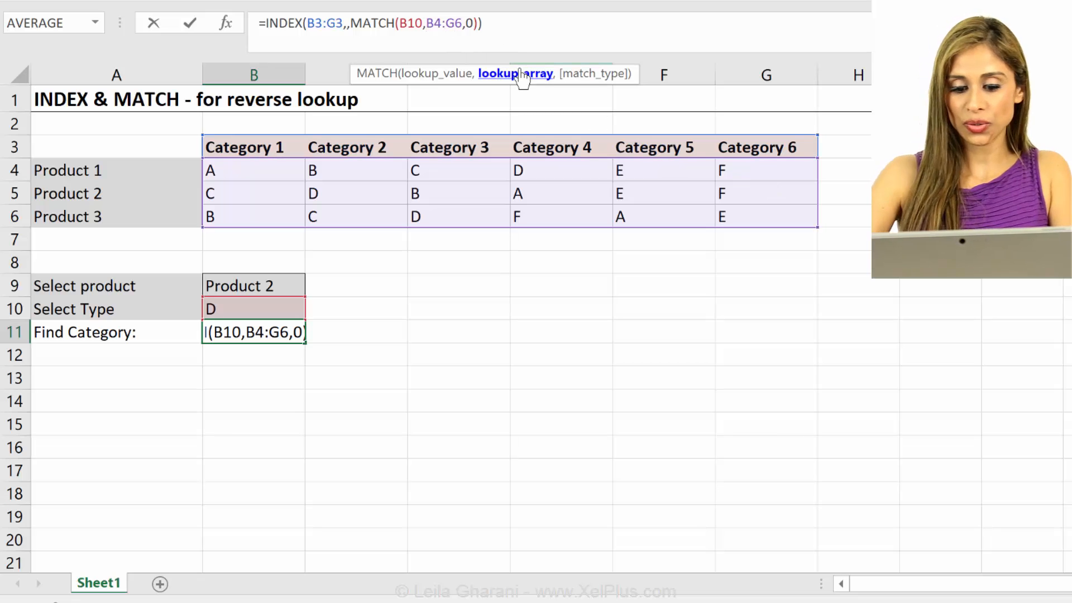
Nest INDEX(B4:G6,MATCH(B9,A4:A6 ... inside the outer MATCH so the product row is looked up
text(index)
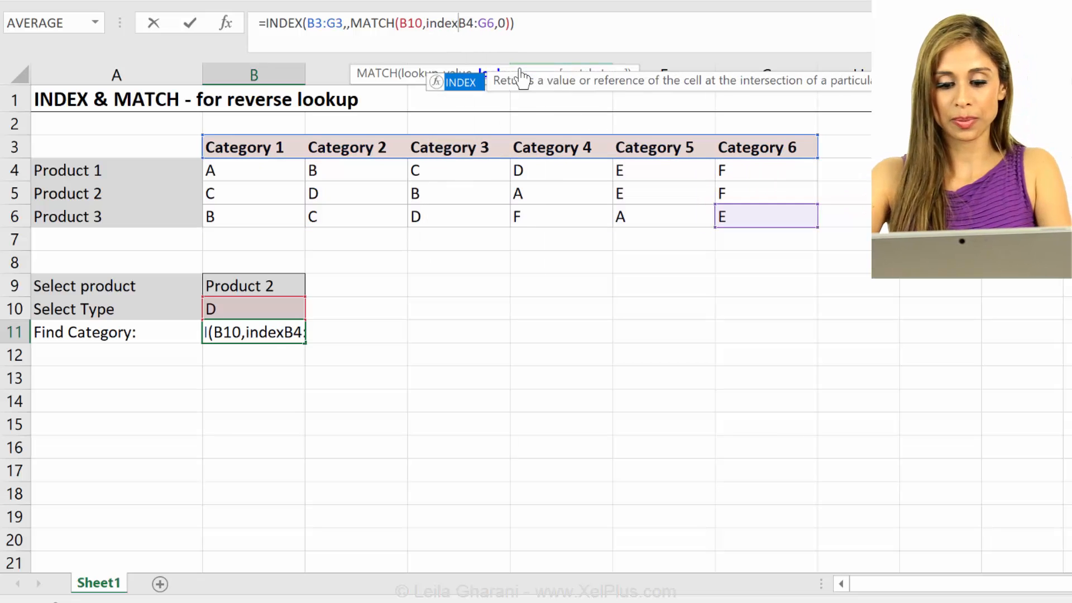
text(()
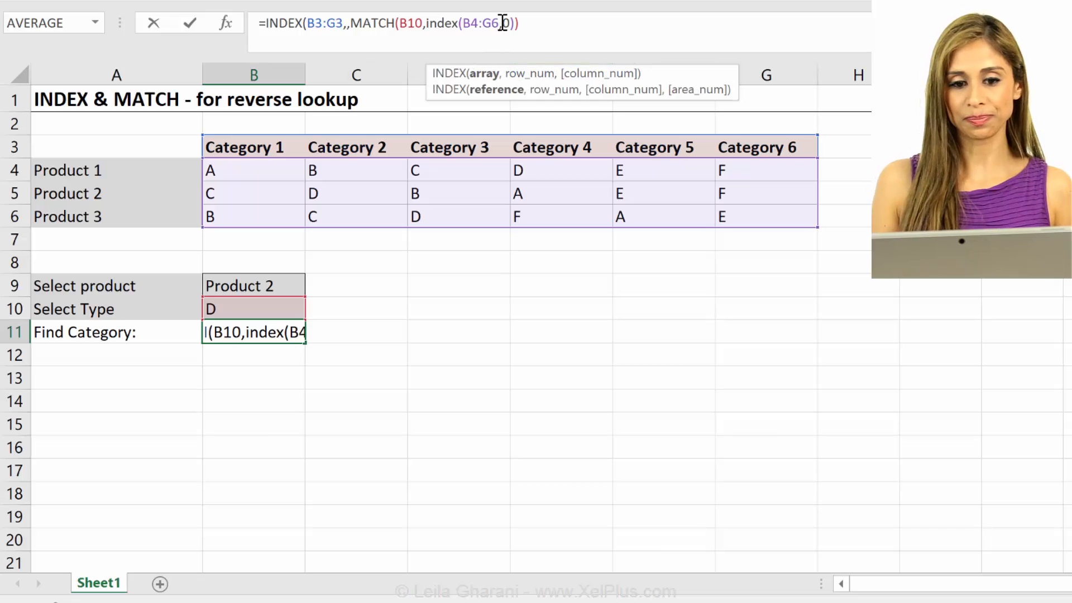
text(0)
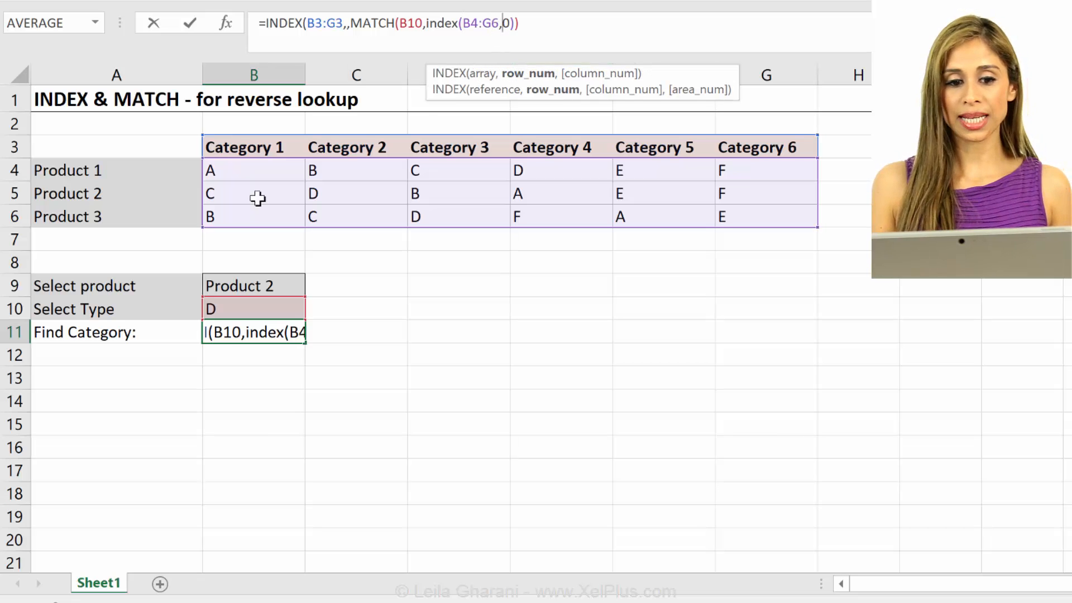
mouse_move(559, 139)
text(,)
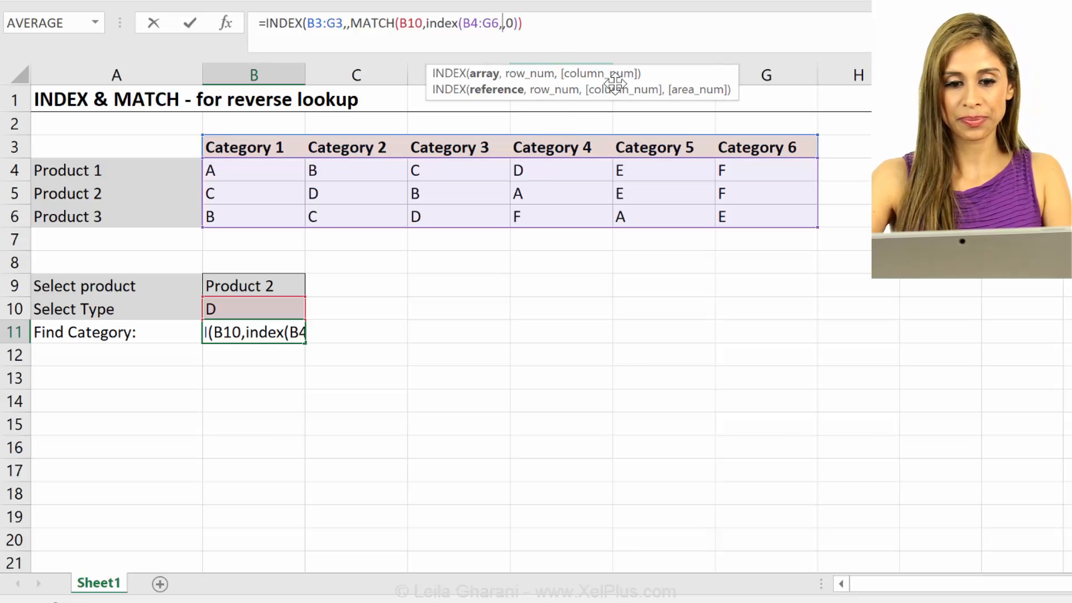
text(match()
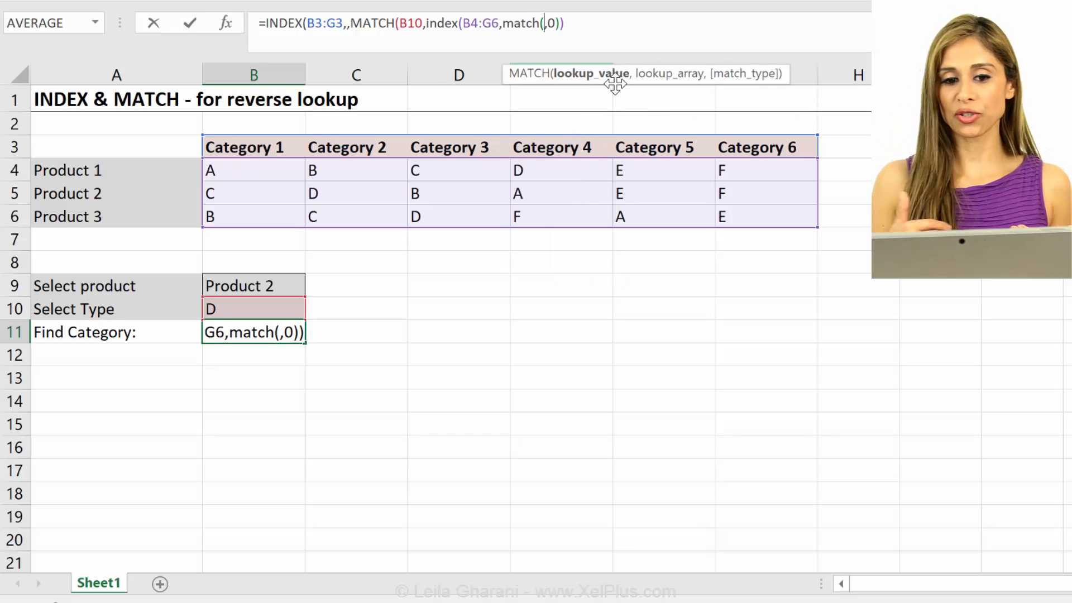
mouse_move(537, 154)
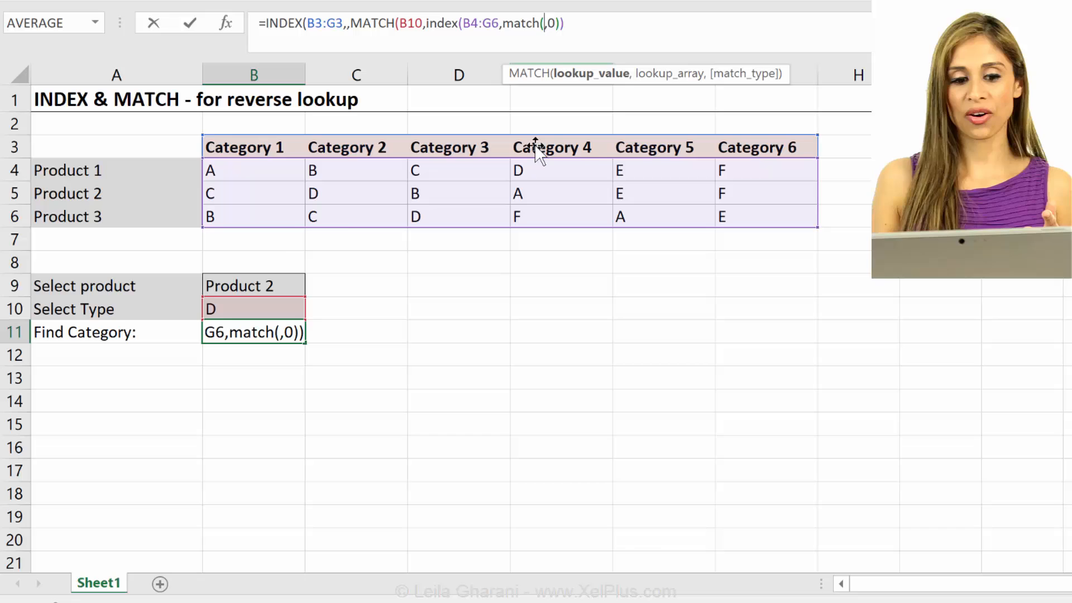
mouse_move(216, 290)
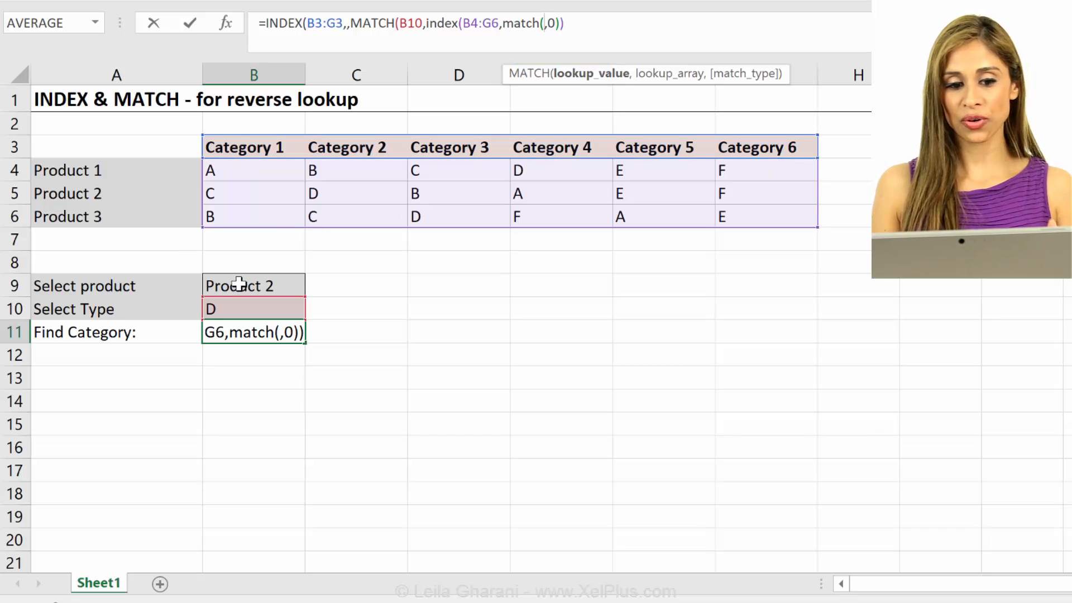
click(253, 286)
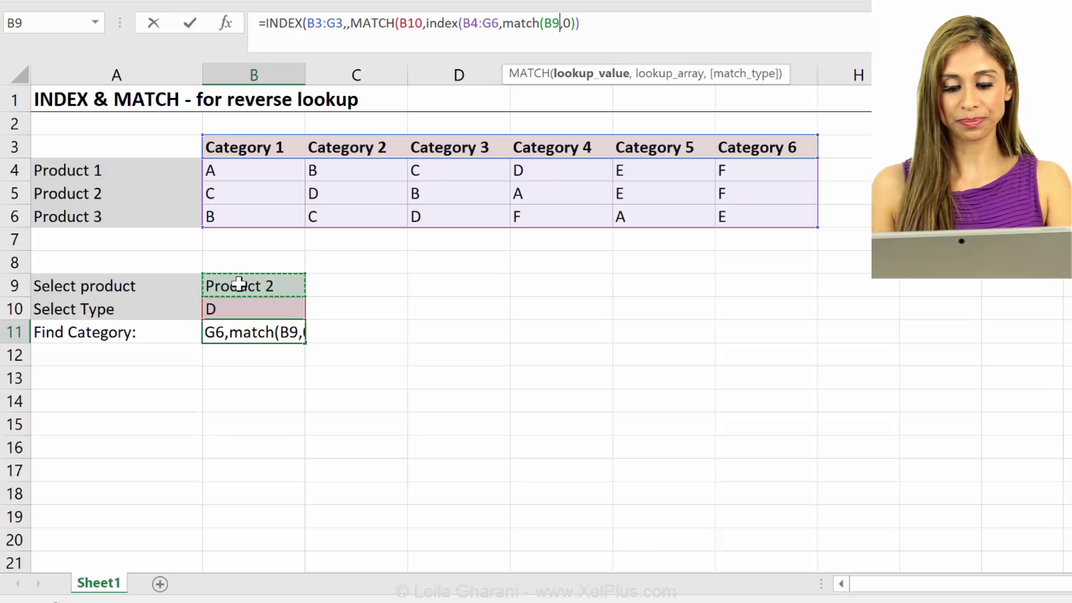
click(67, 170)
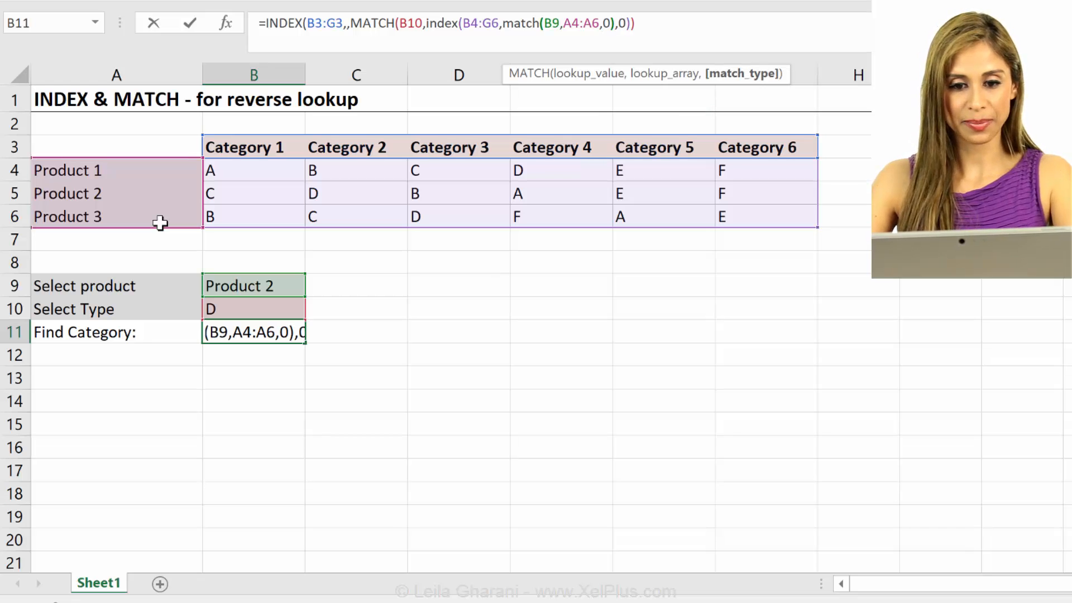
Add the comma moving the inner INDEX to its column argument
text(,)
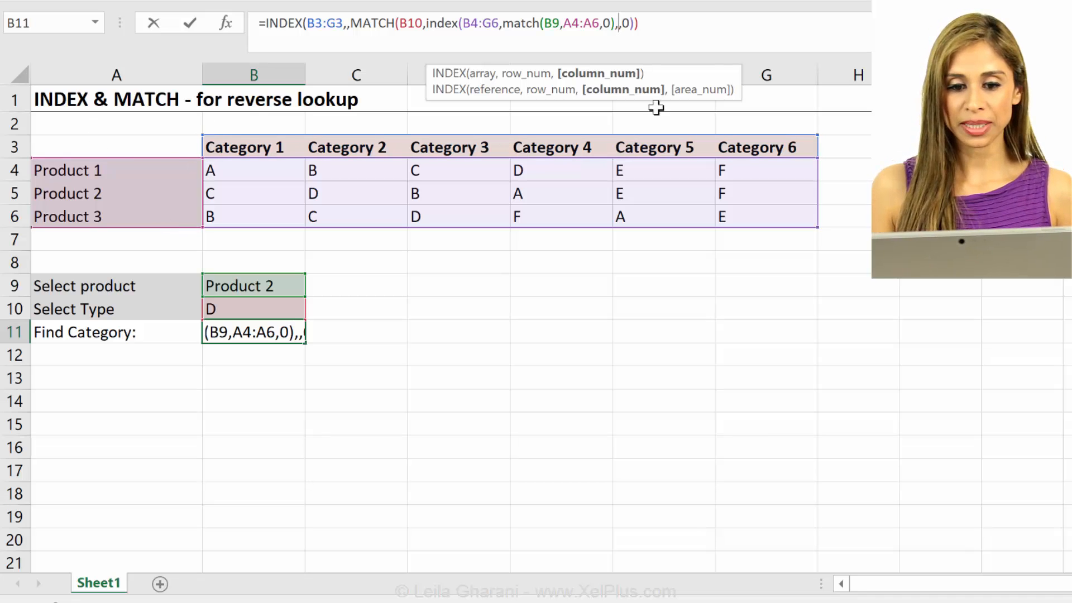
mouse_move(578, 81)
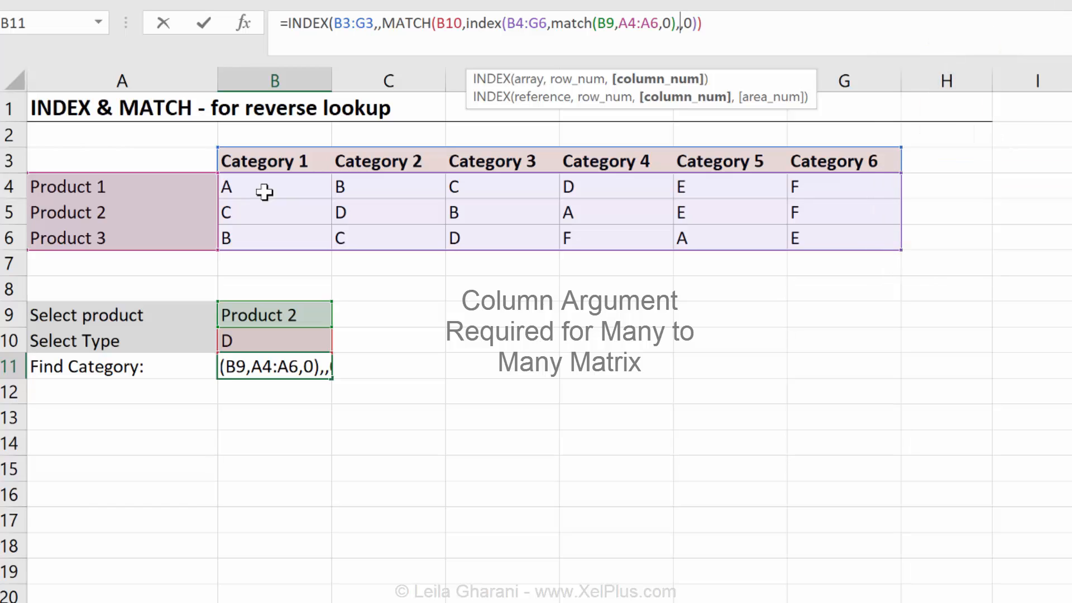
mouse_move(253, 220)
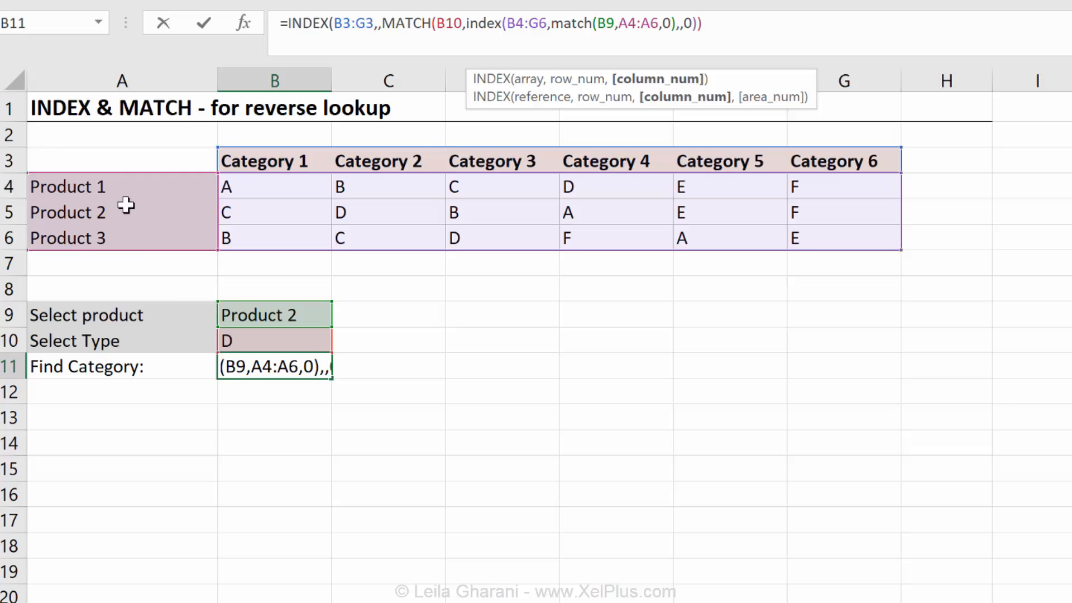
mouse_move(186, 212)
text())
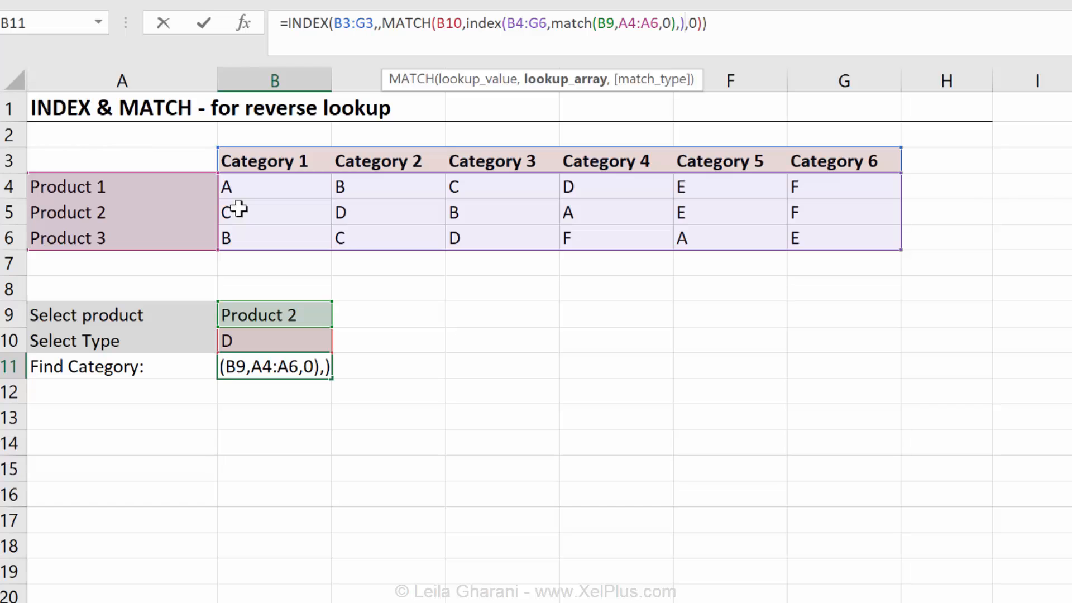
mouse_move(249, 142)
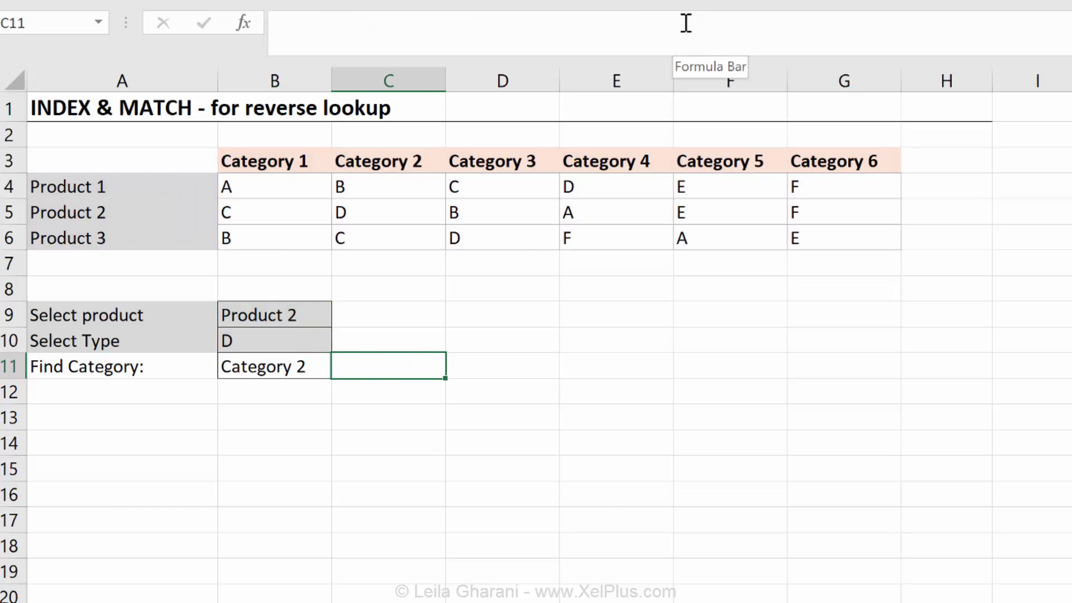
Inspect the finished B11 formula and switch the product dropdown to Product 3 to test it
click(275, 366)
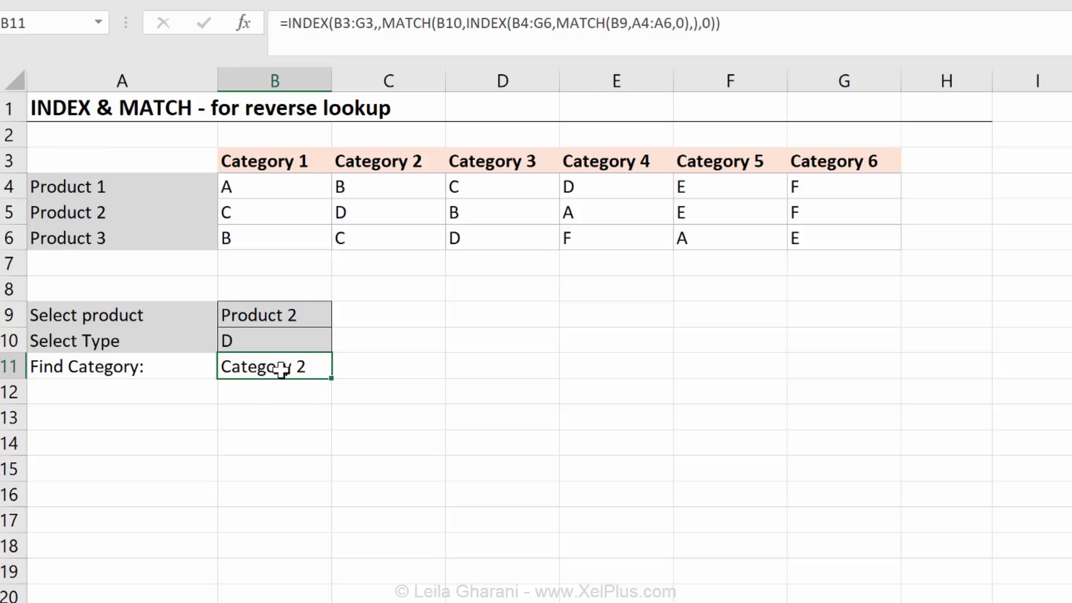
mouse_move(283, 334)
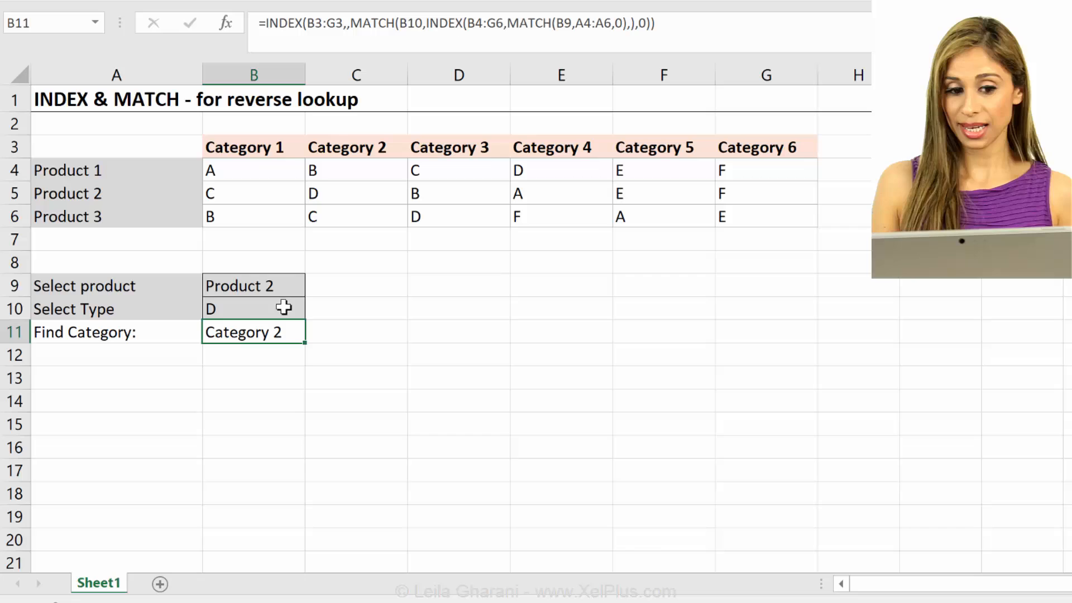
click(254, 286)
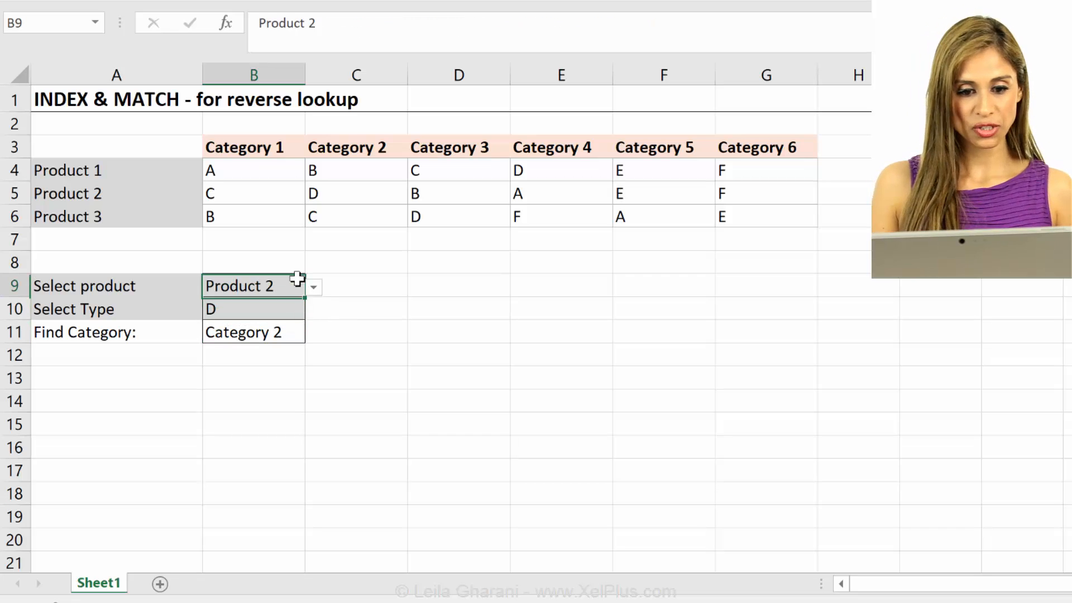
click(313, 286)
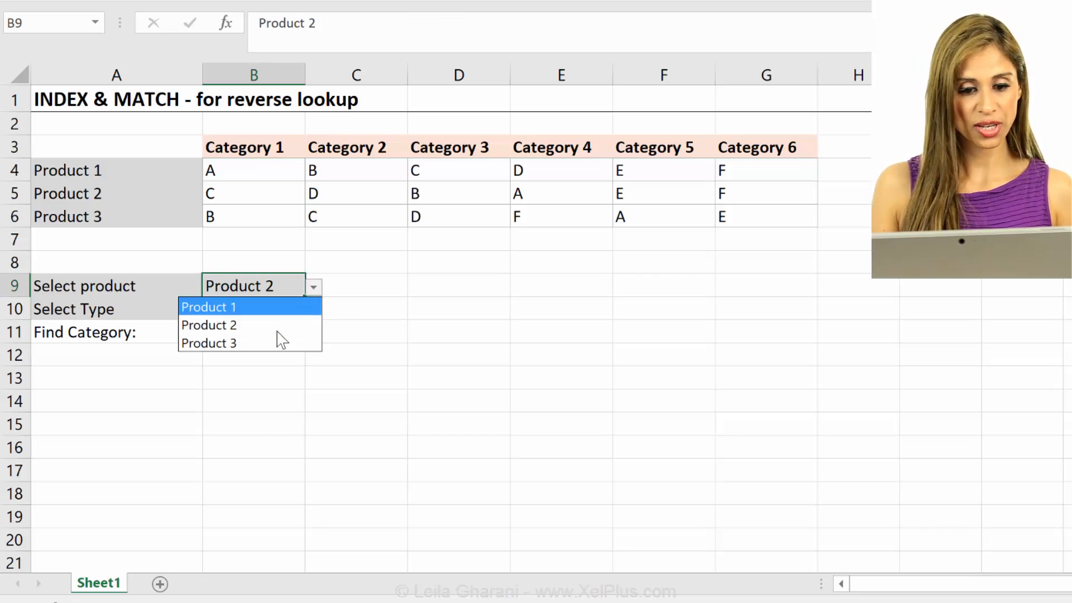
click(209, 343)
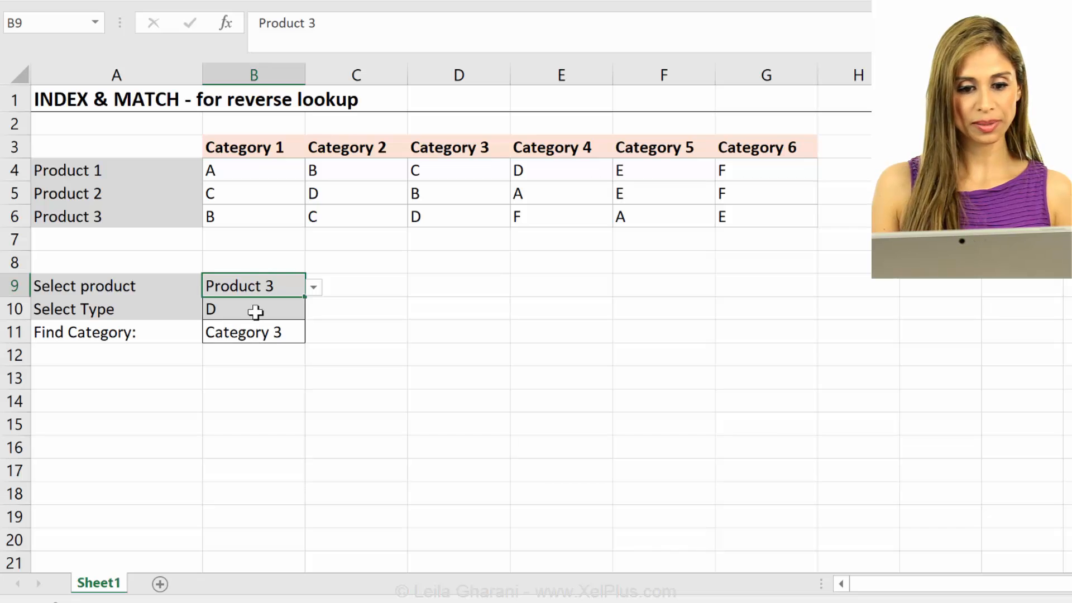
click(253, 354)
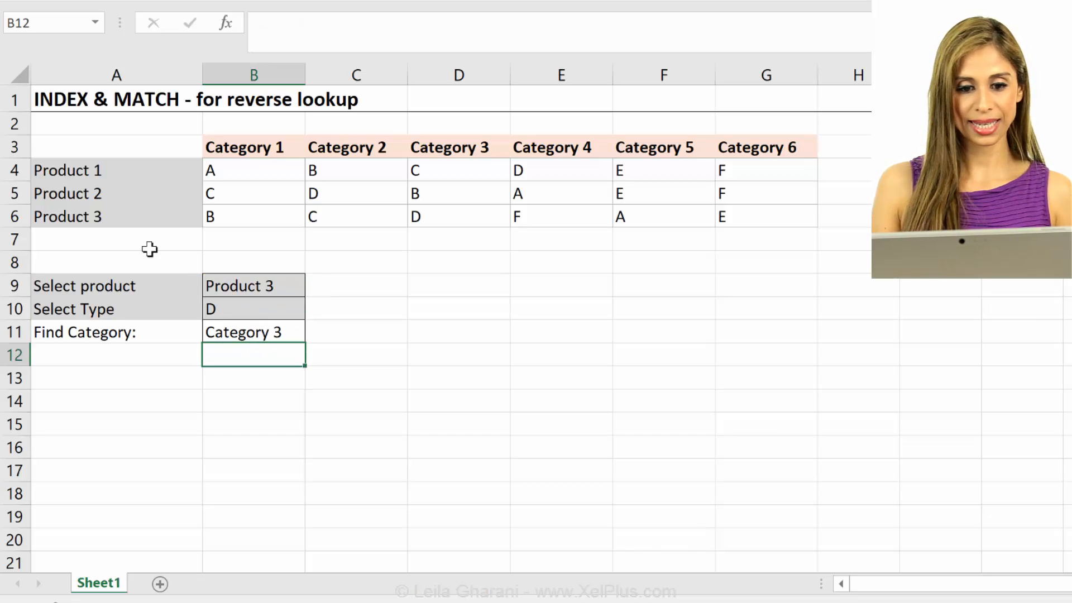
click(253, 285)
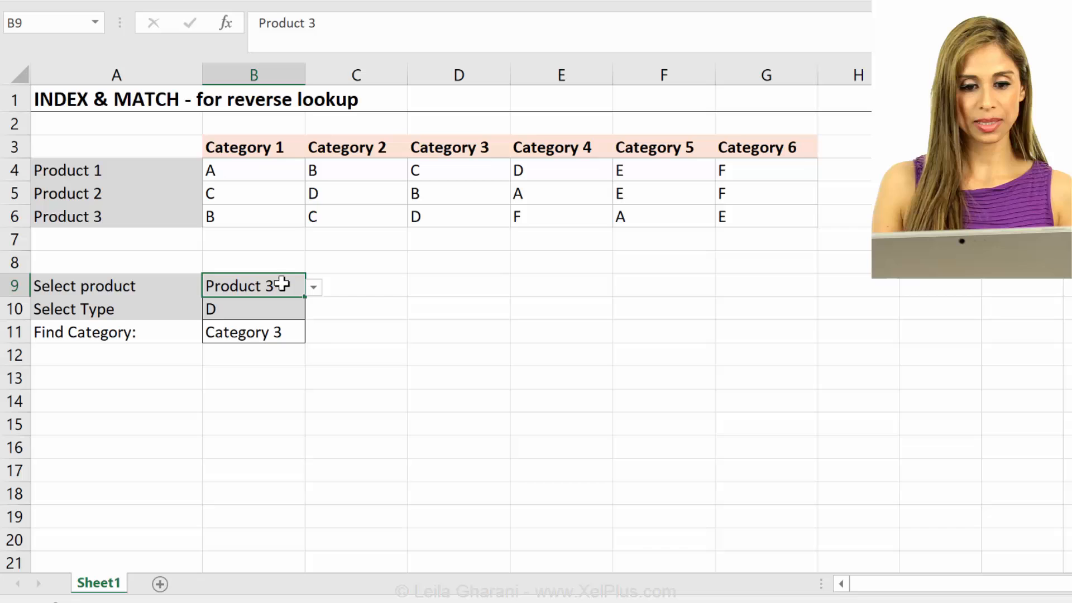
mouse_move(277, 322)
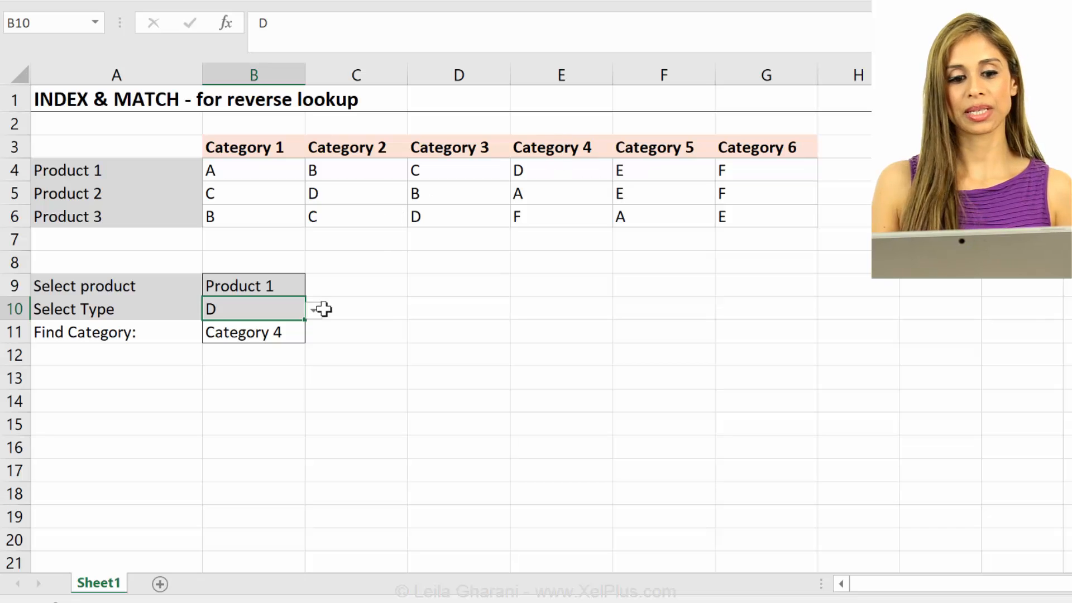
Choose type A from the B10 dropdown so B11 returns Category 1
click(253, 286)
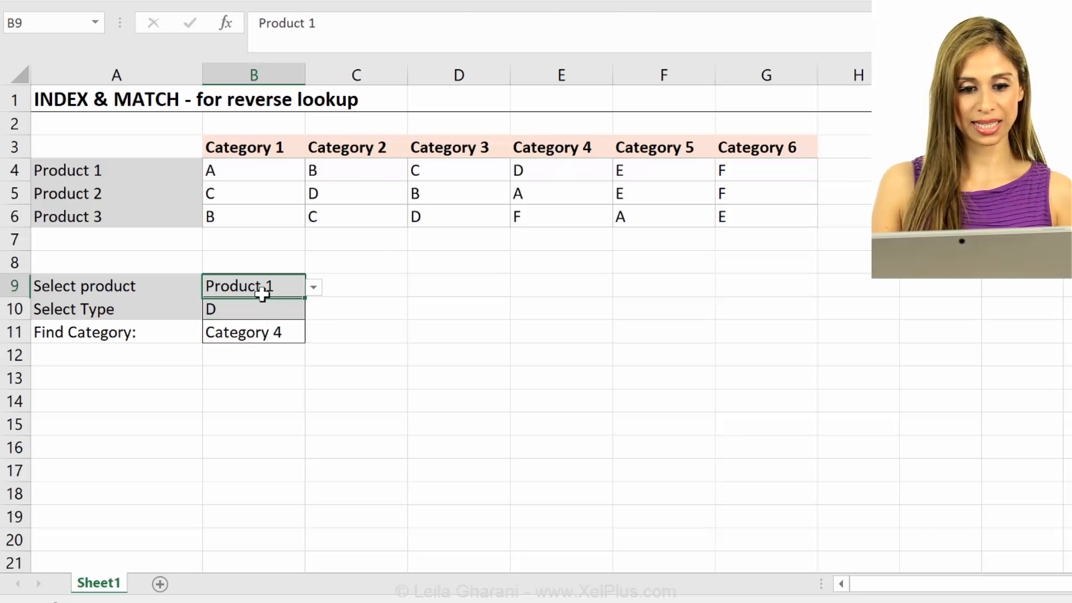
click(313, 310)
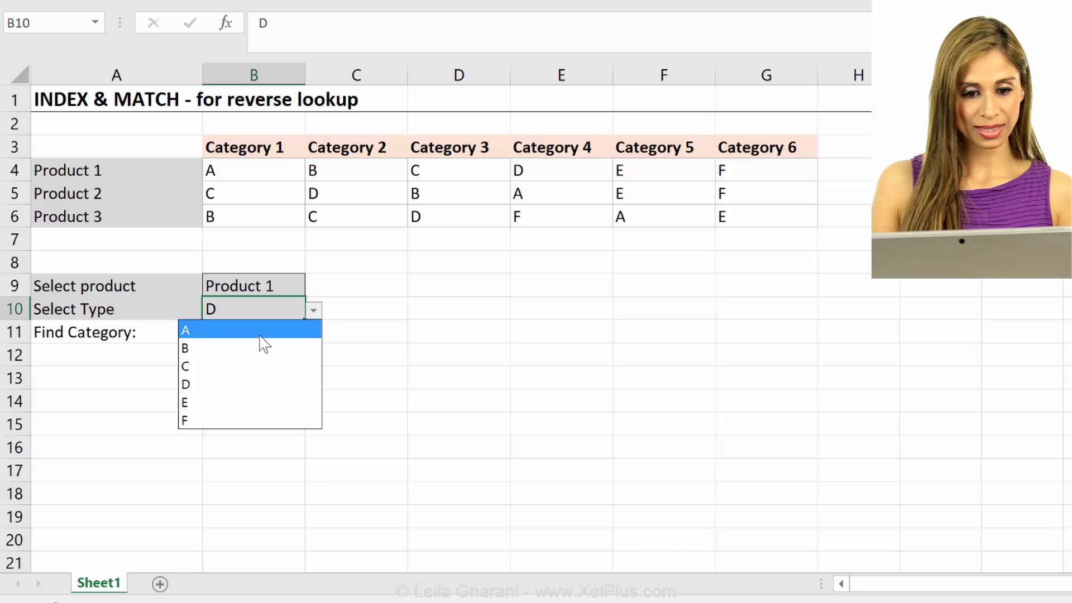
click(185, 330)
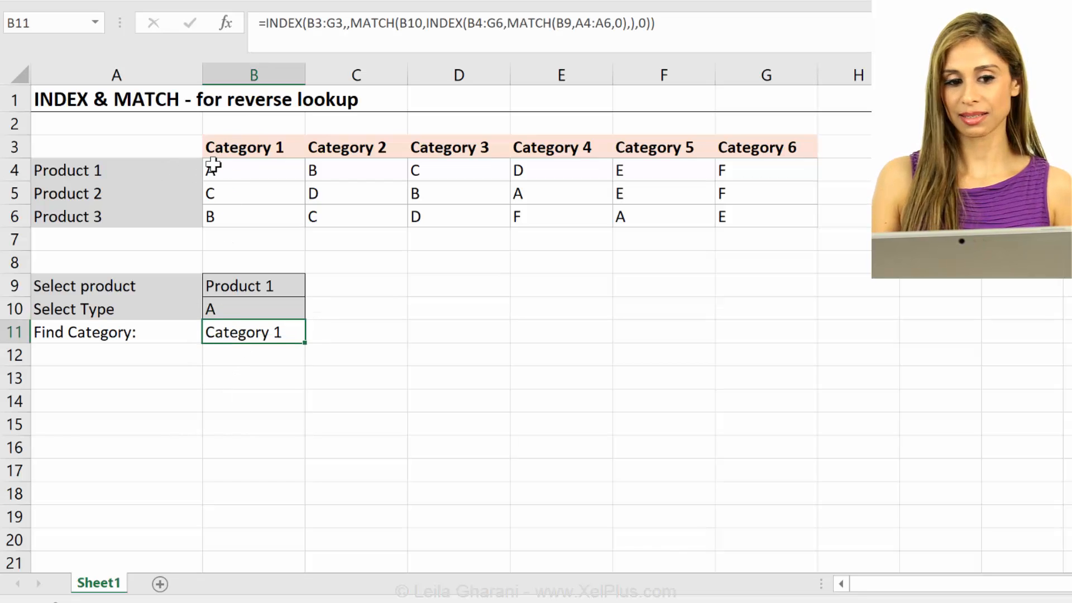
mouse_move(267, 345)
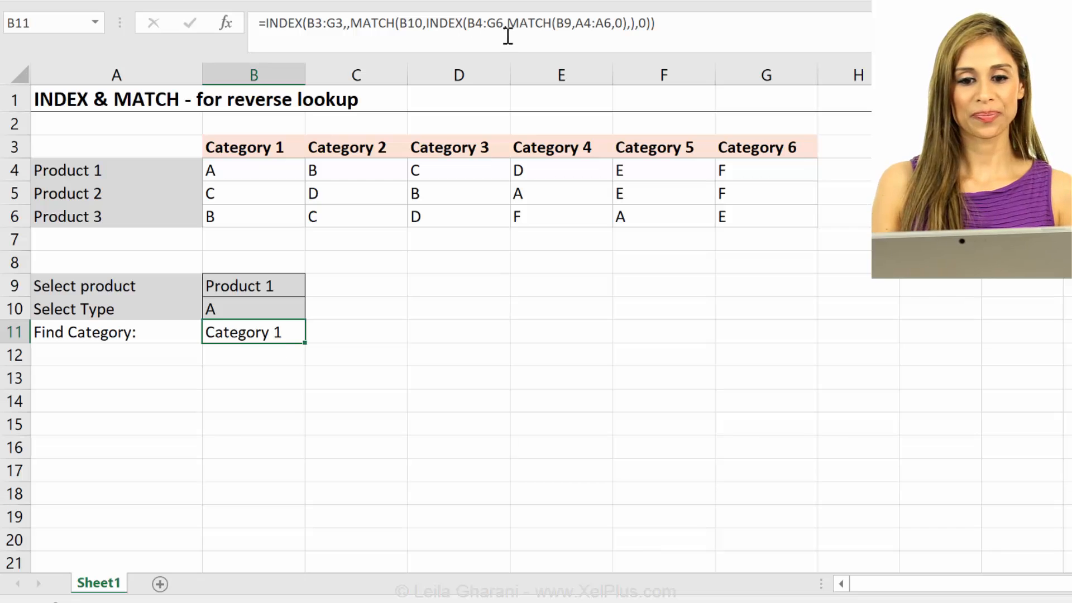
mouse_move(295, 22)
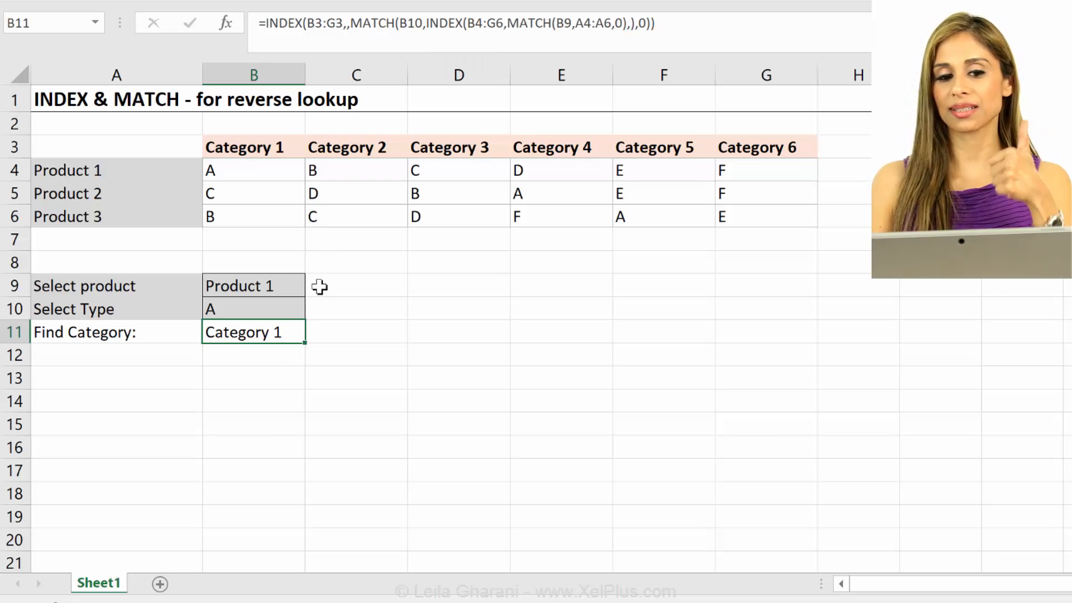
mouse_move(429, 23)
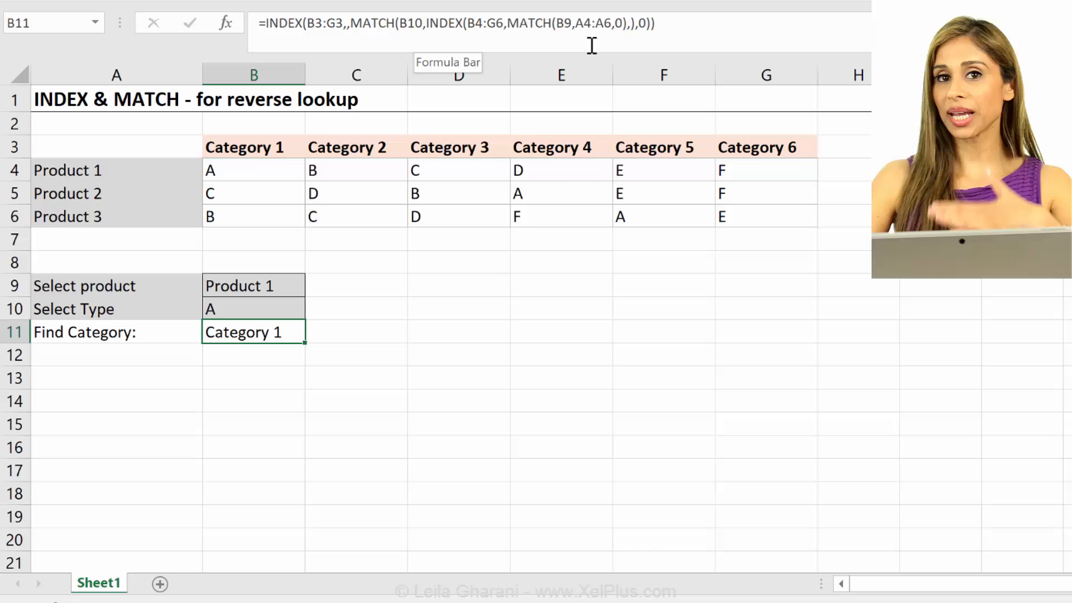
mouse_move(447, 105)
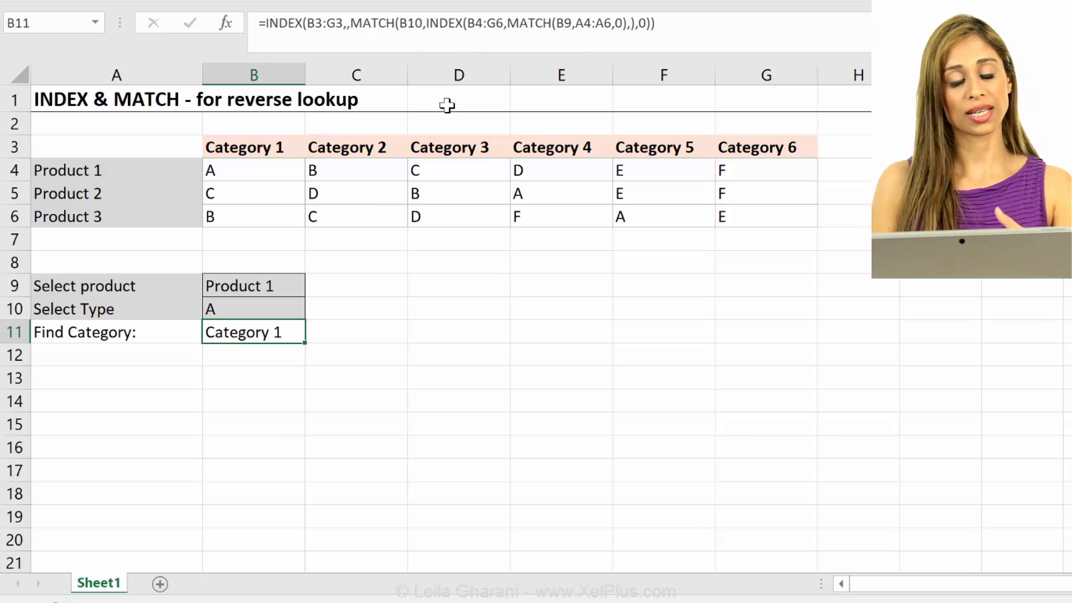
mouse_move(352, 179)
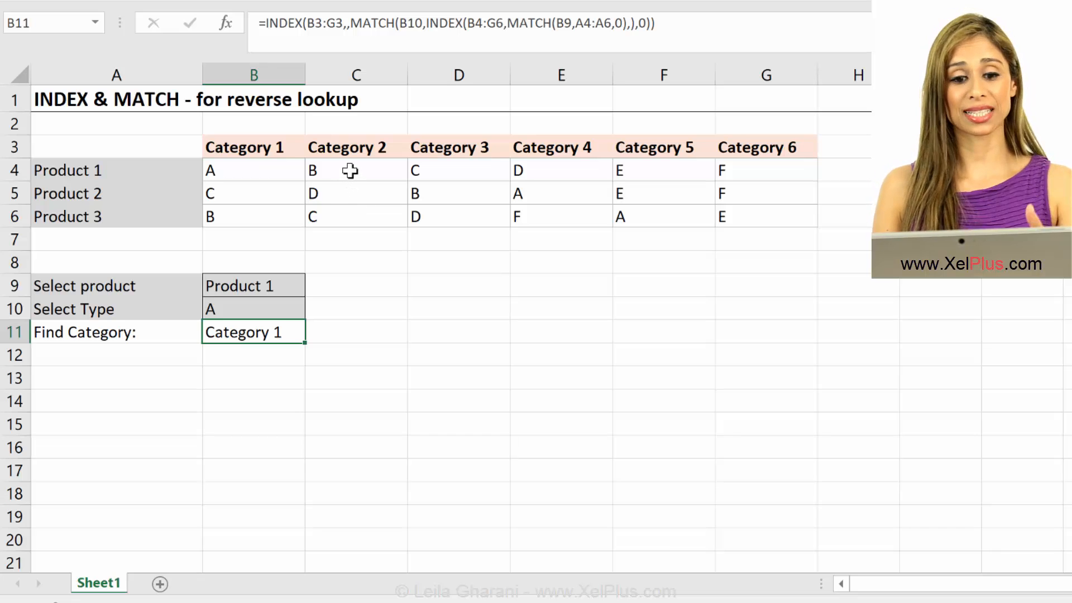
mouse_move(361, 191)
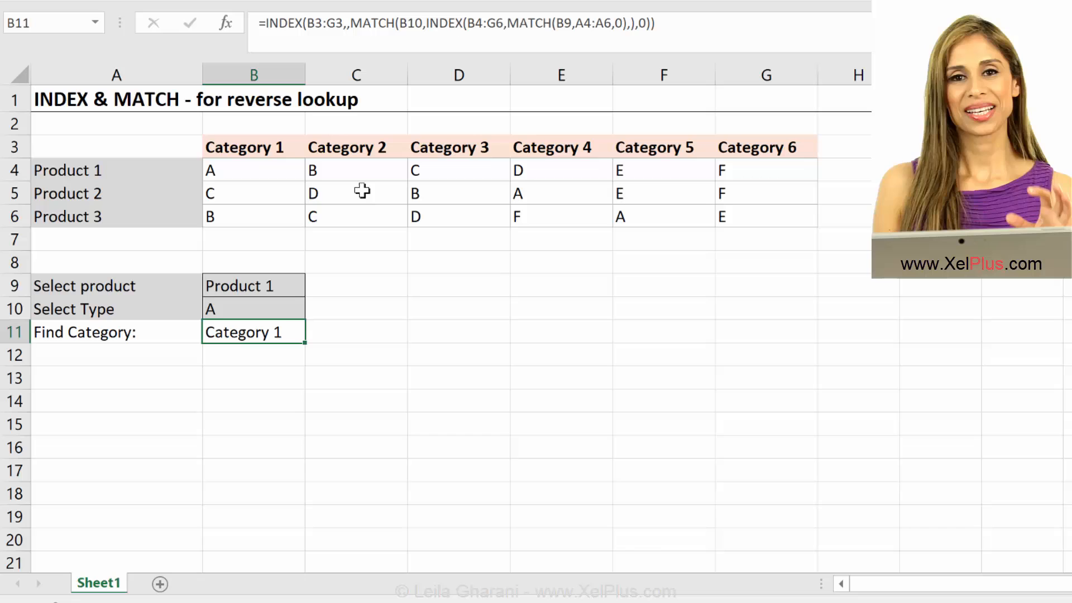